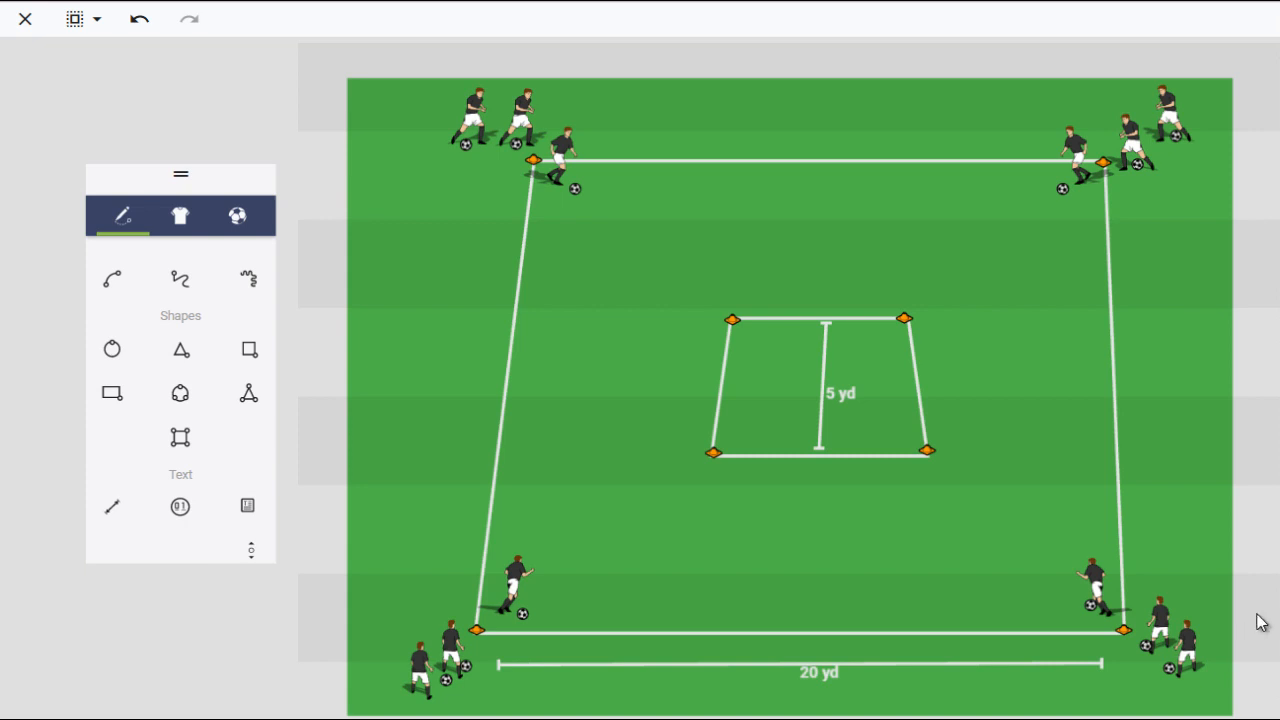
mouse_move(1201, 566)
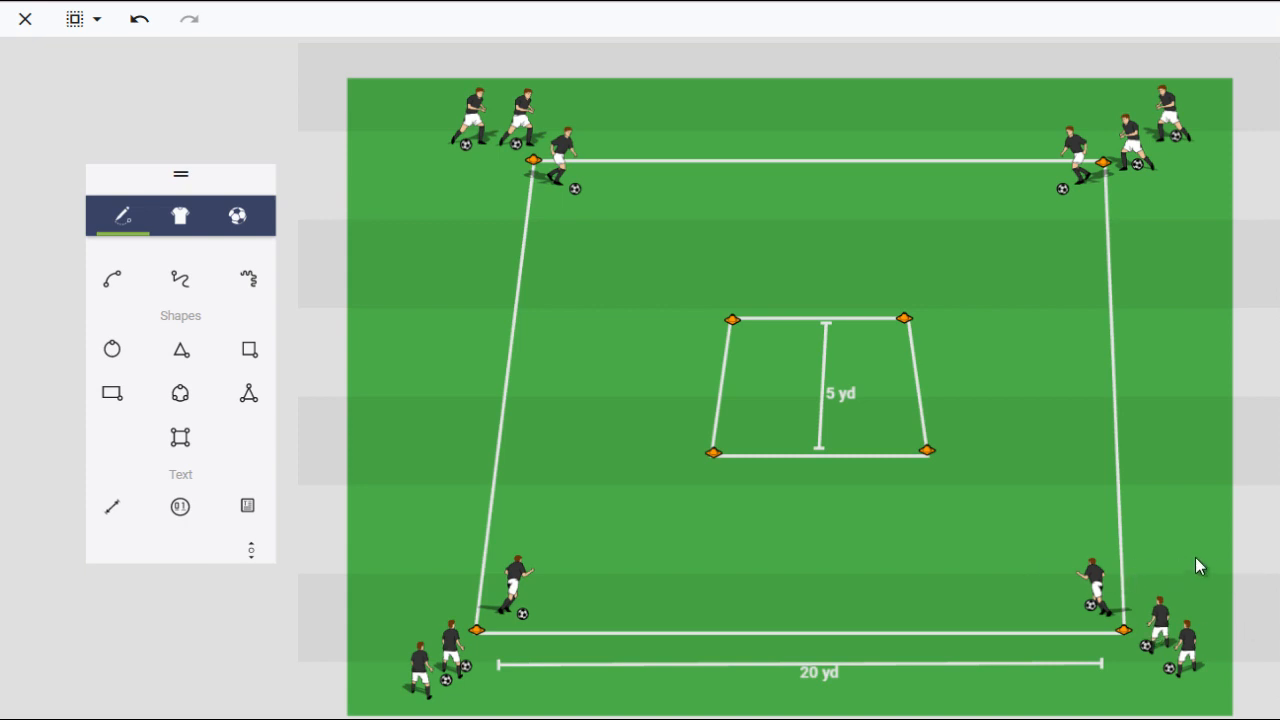
mouse_move(1190, 128)
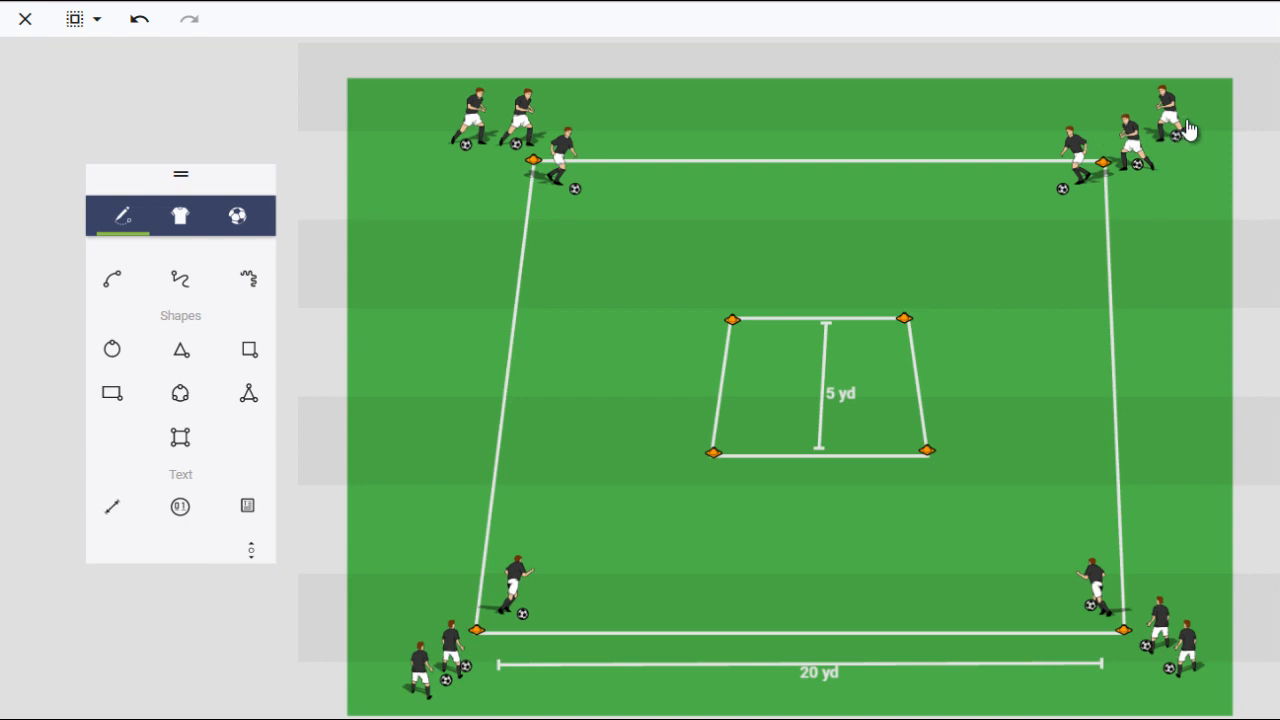
mouse_move(567, 592)
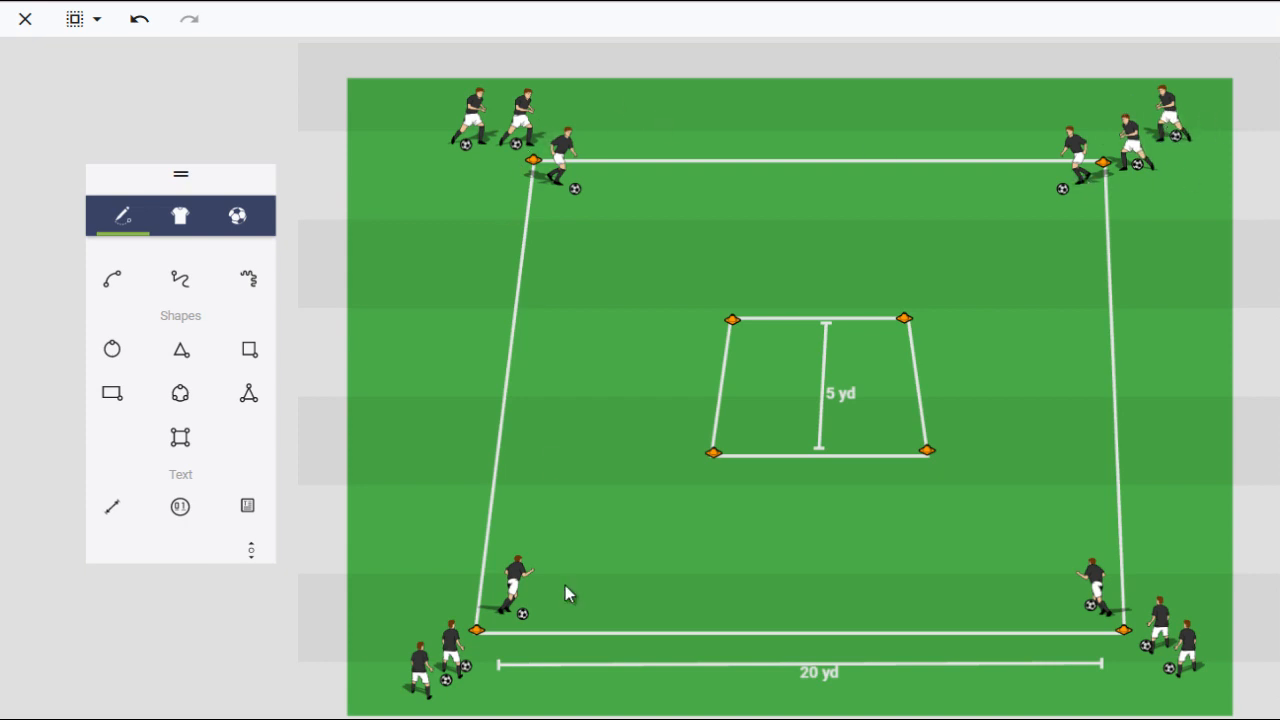
mouse_move(753, 295)
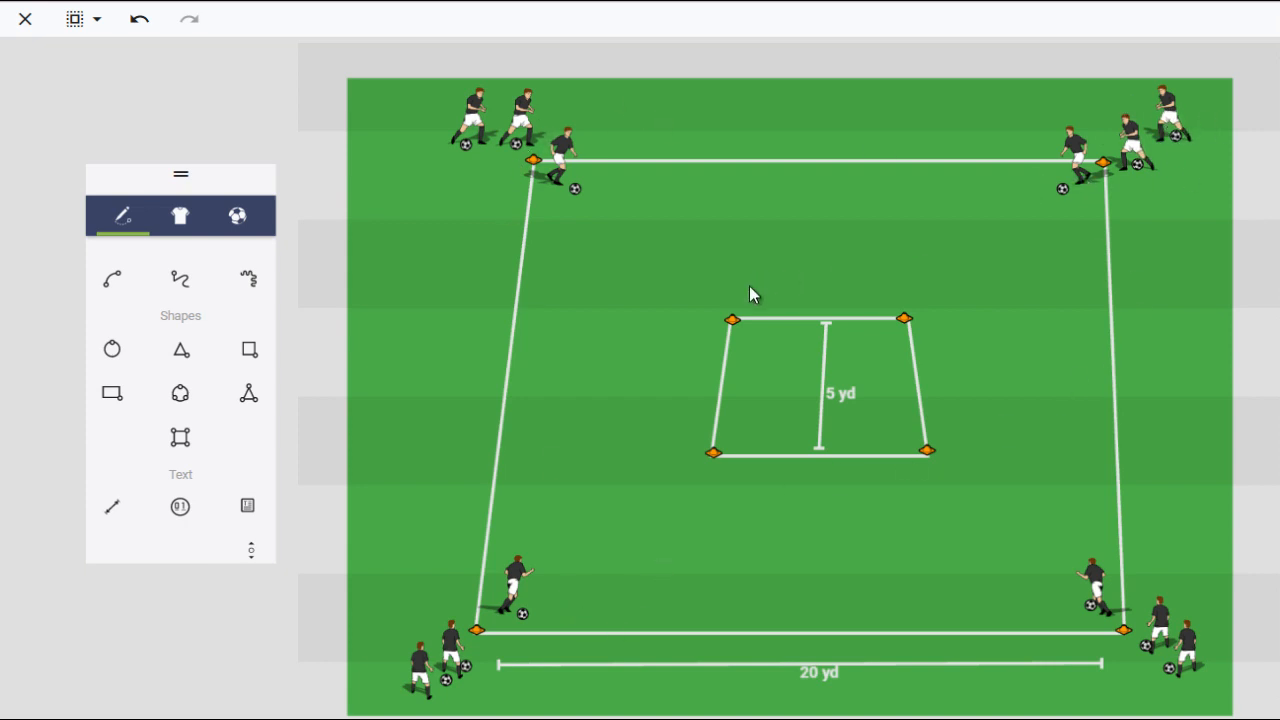
mouse_move(795, 519)
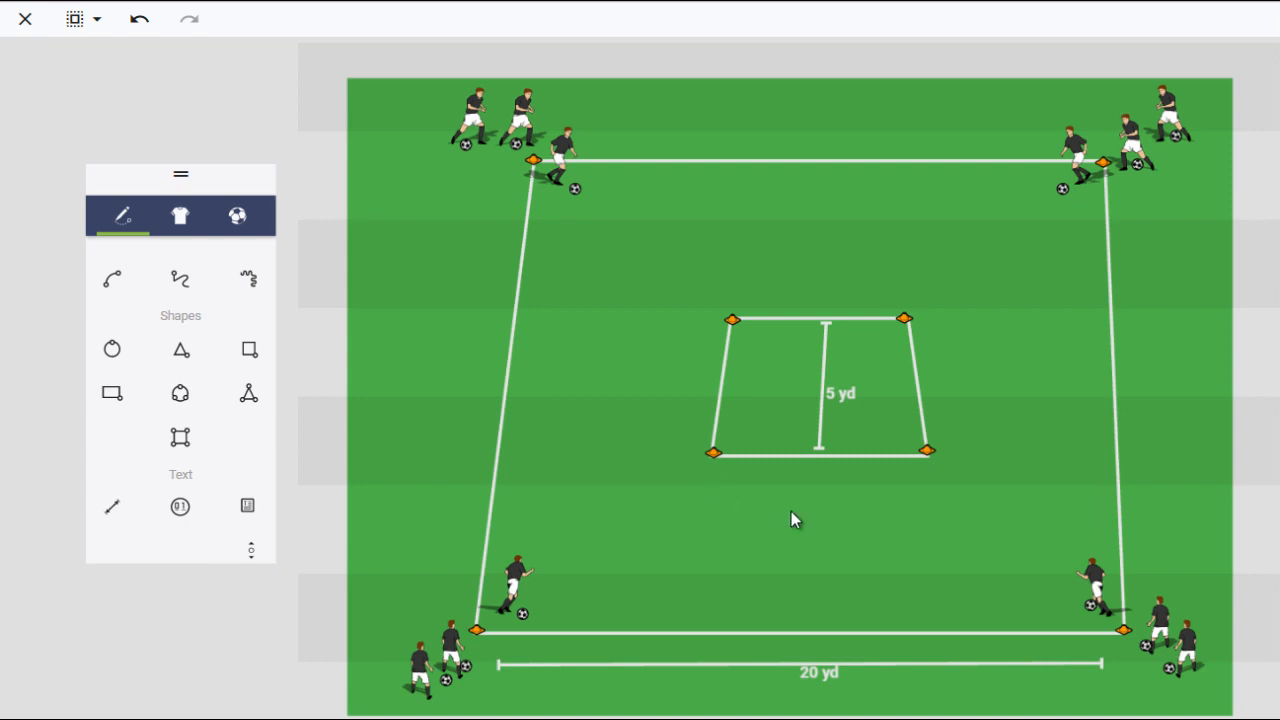
mouse_move(900, 332)
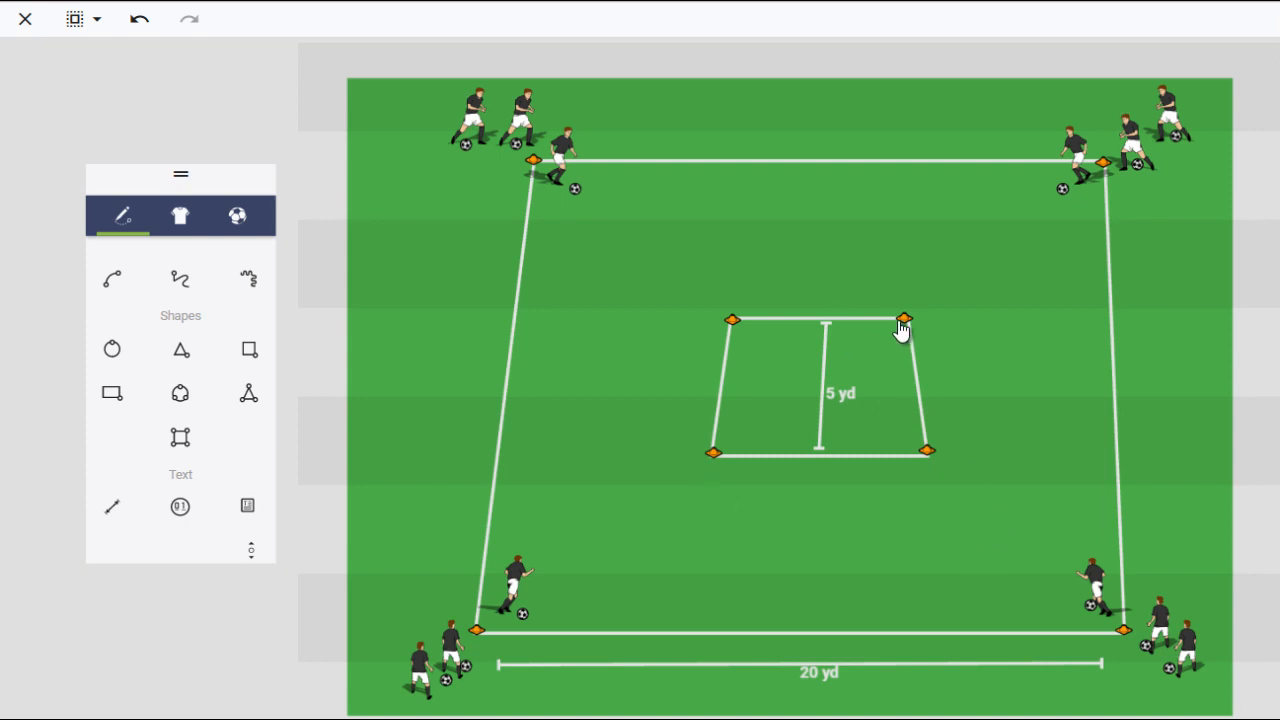
mouse_move(790, 420)
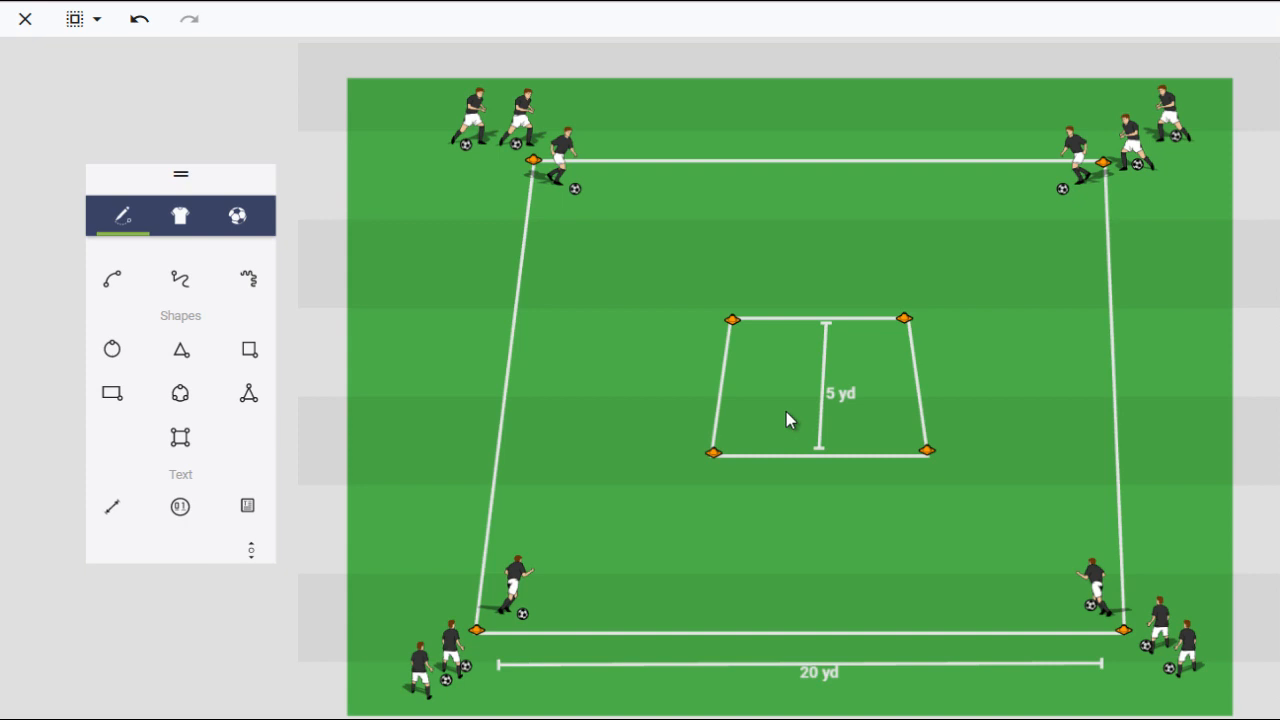
mouse_move(778, 432)
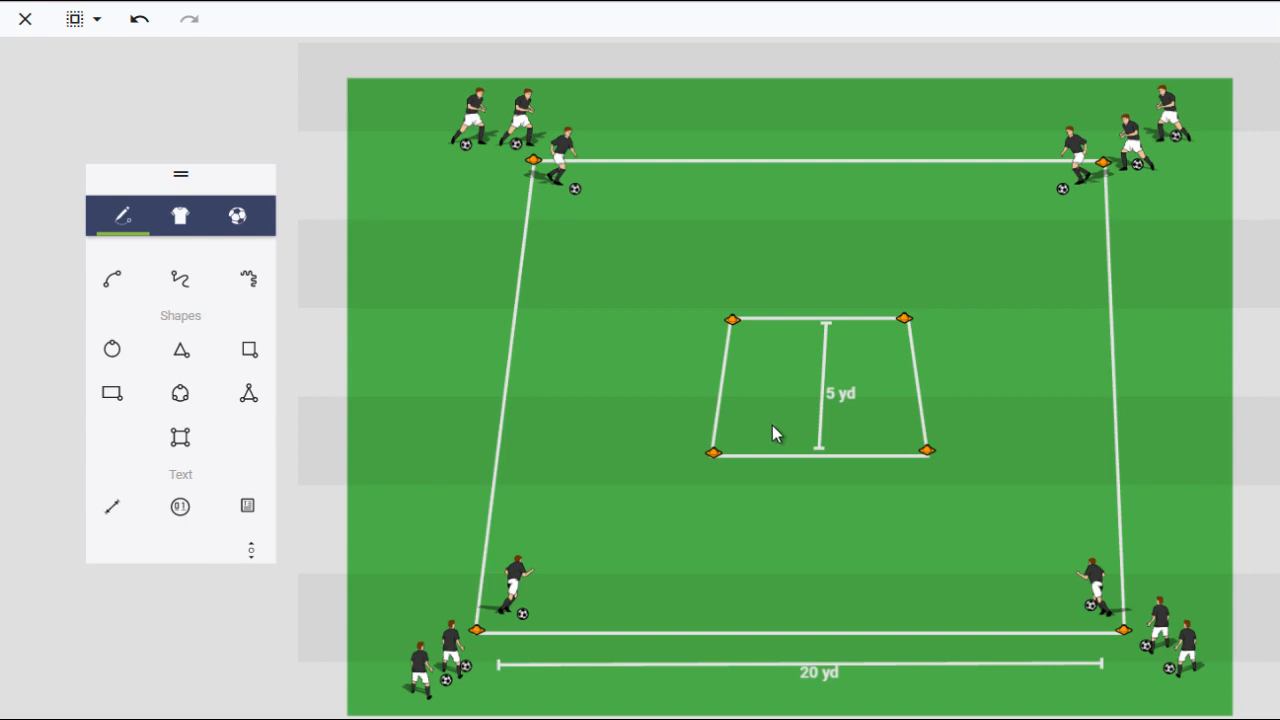
mouse_move(985, 535)
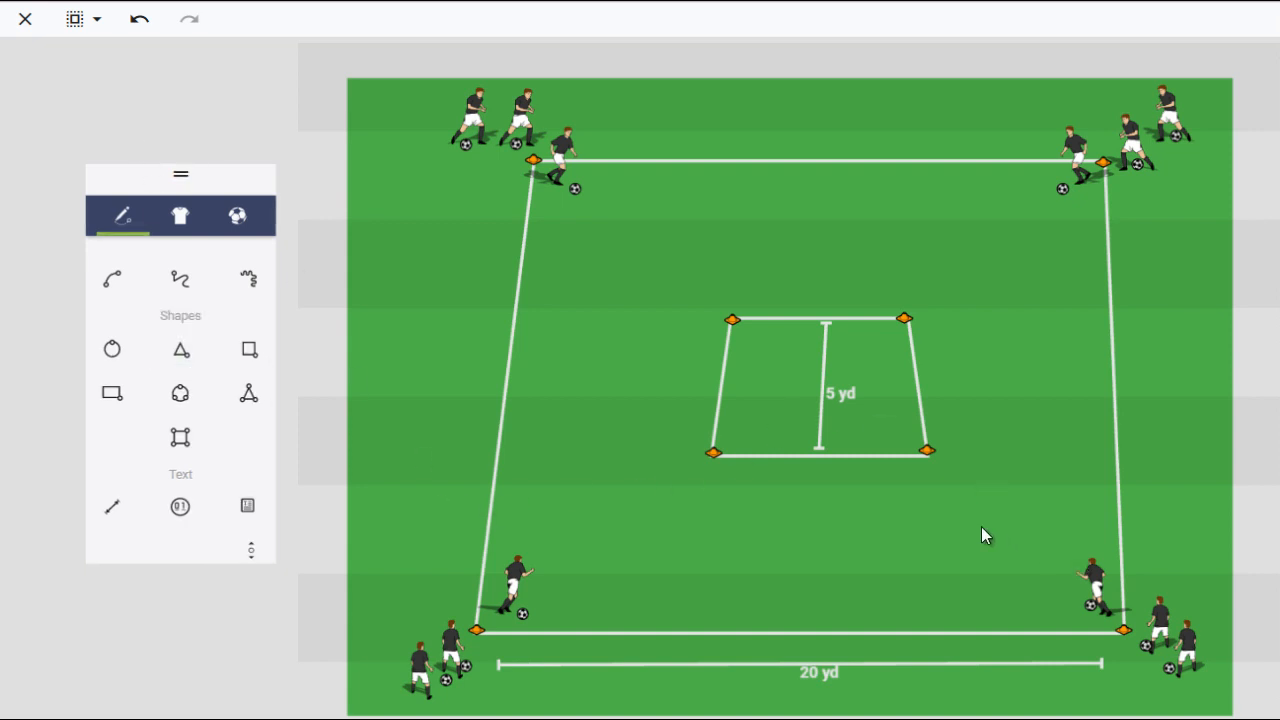
mouse_move(628, 528)
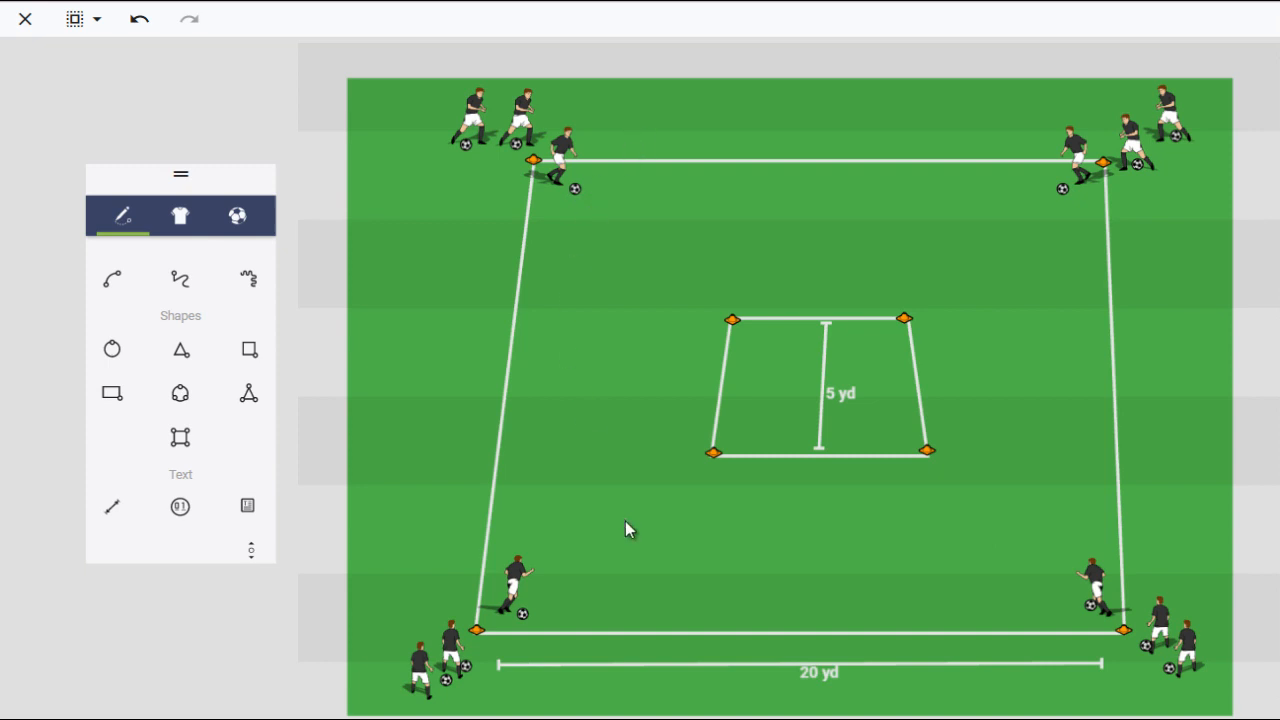
mouse_move(685, 683)
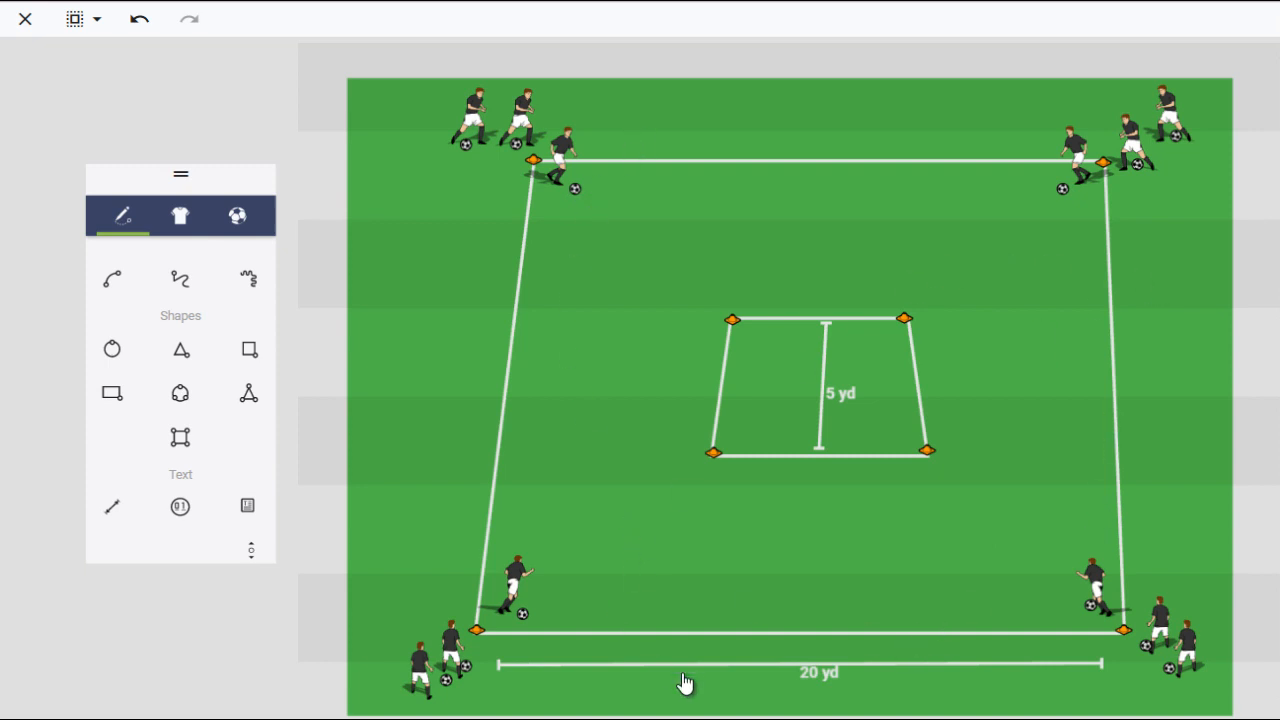
mouse_move(523, 683)
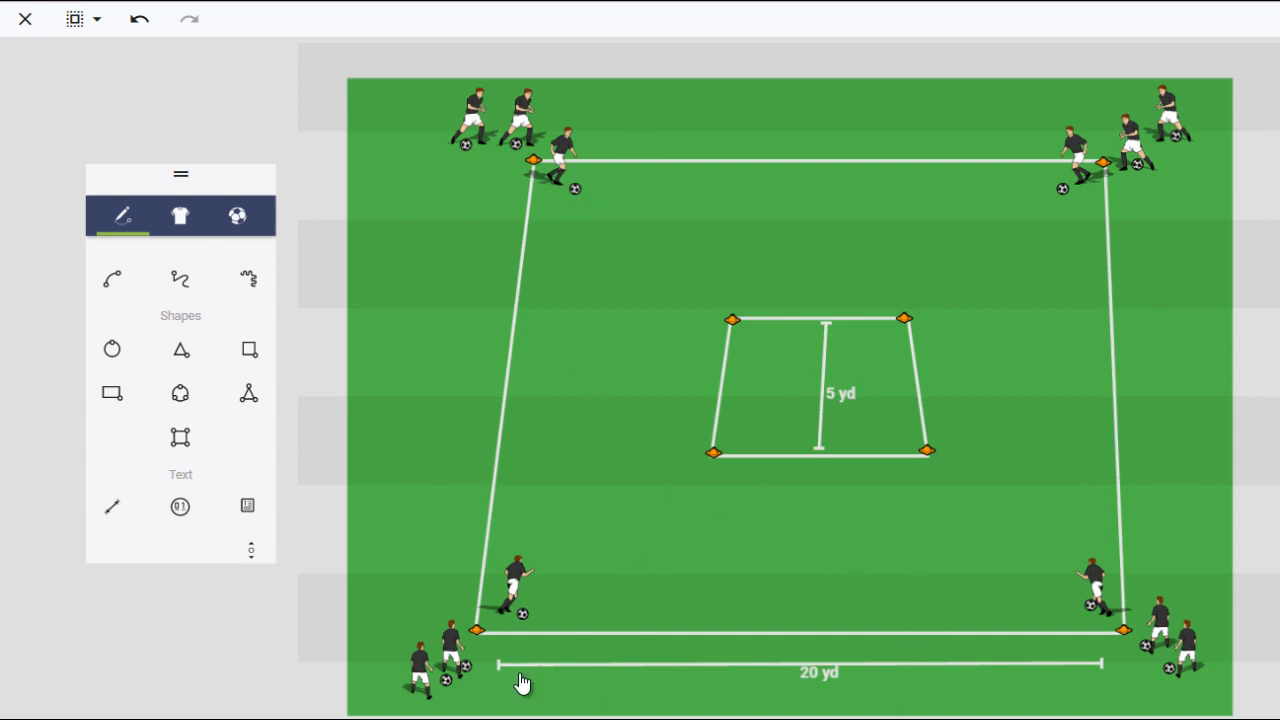
mouse_move(643, 332)
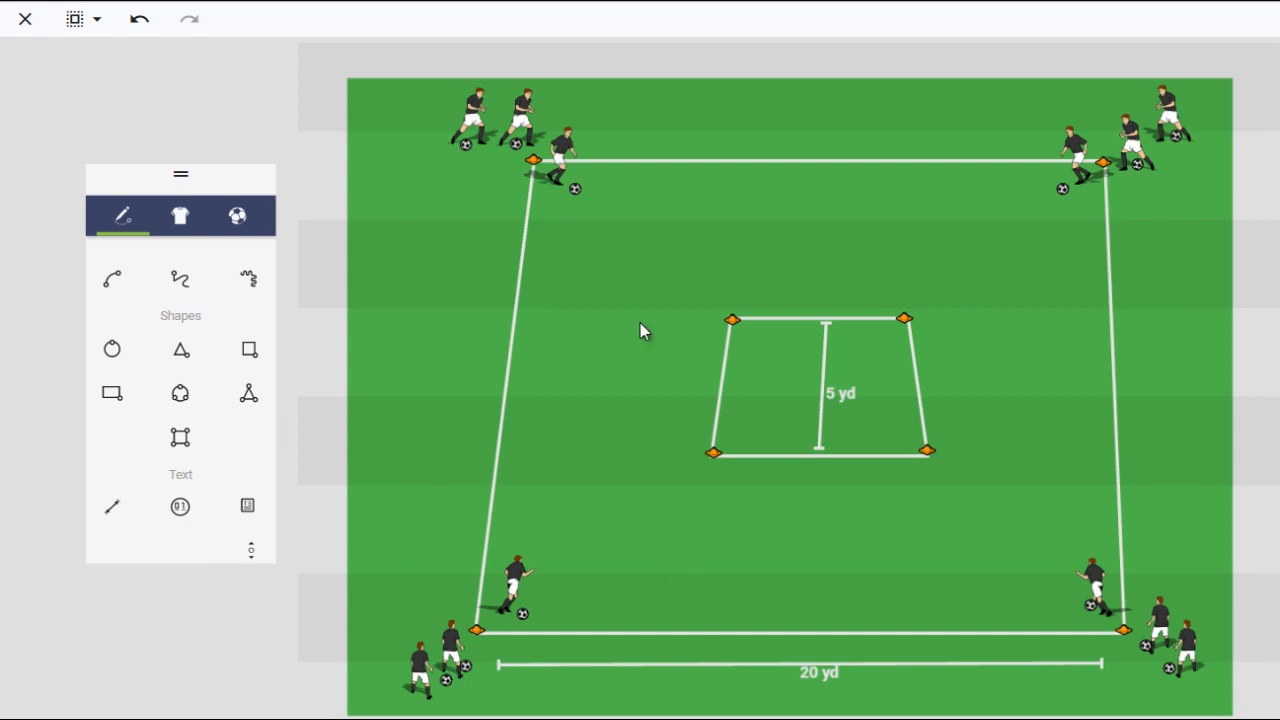
mouse_move(771, 467)
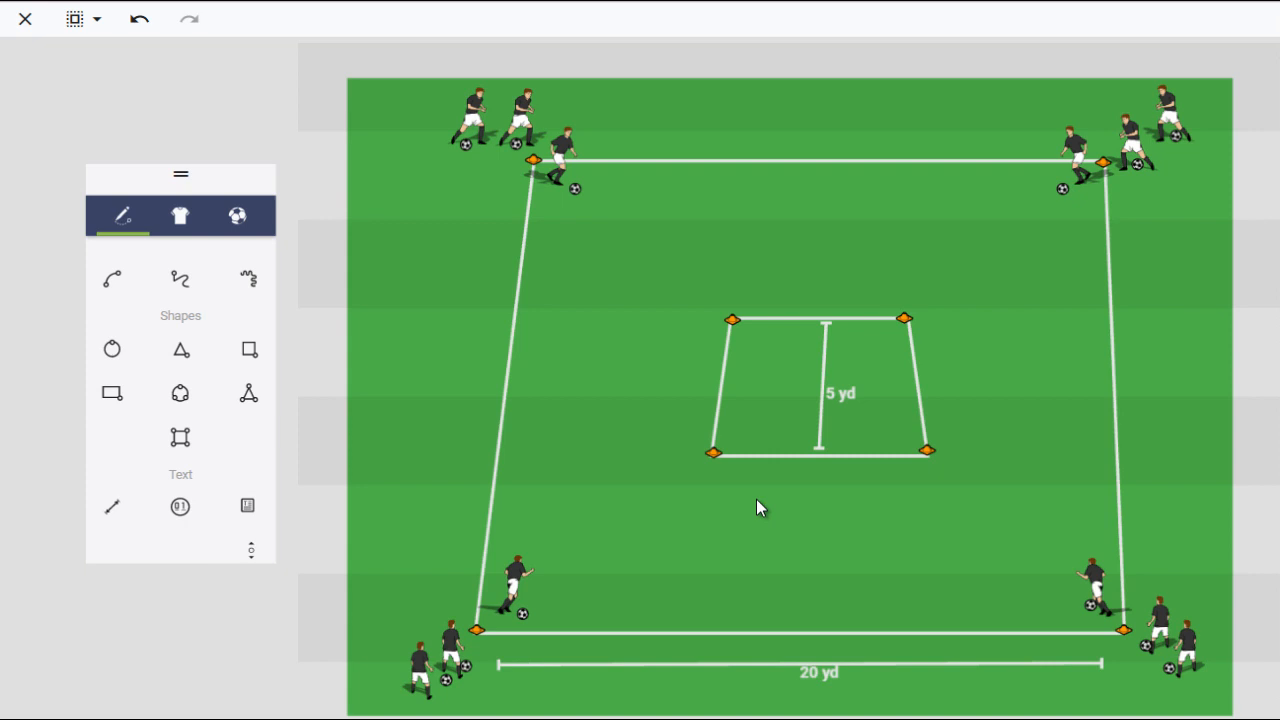
mouse_move(1107, 667)
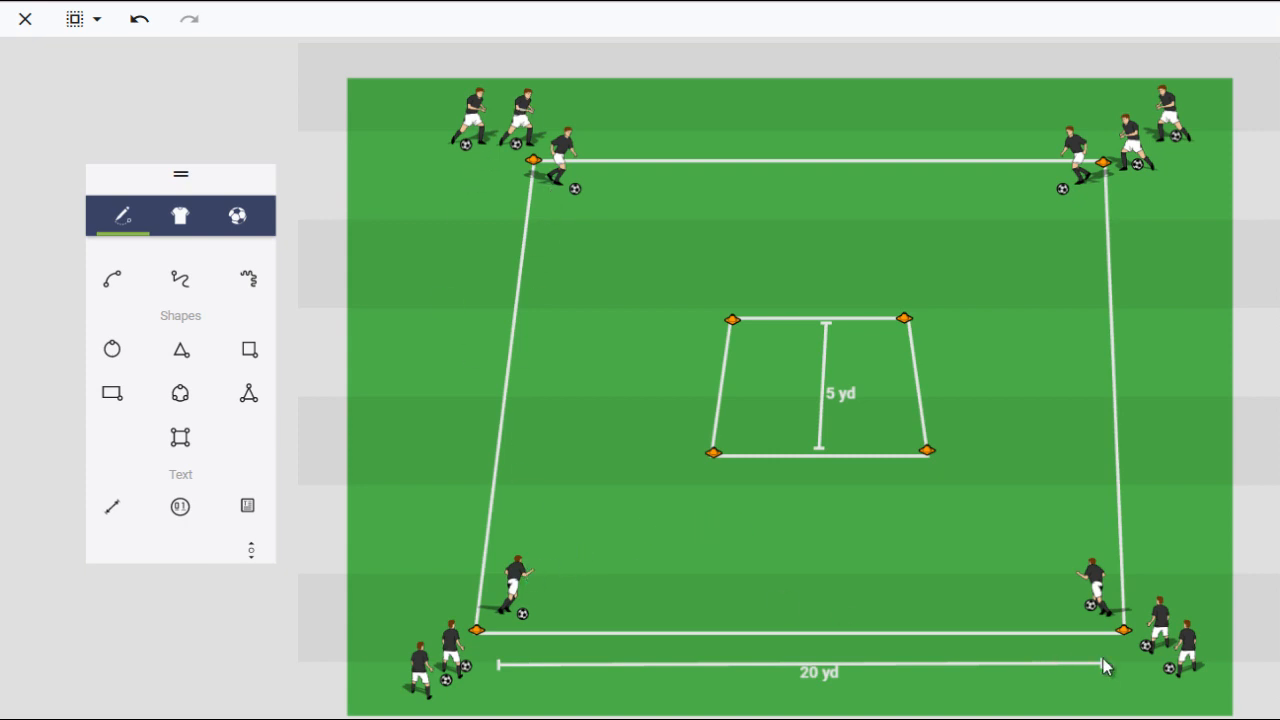
mouse_move(441, 86)
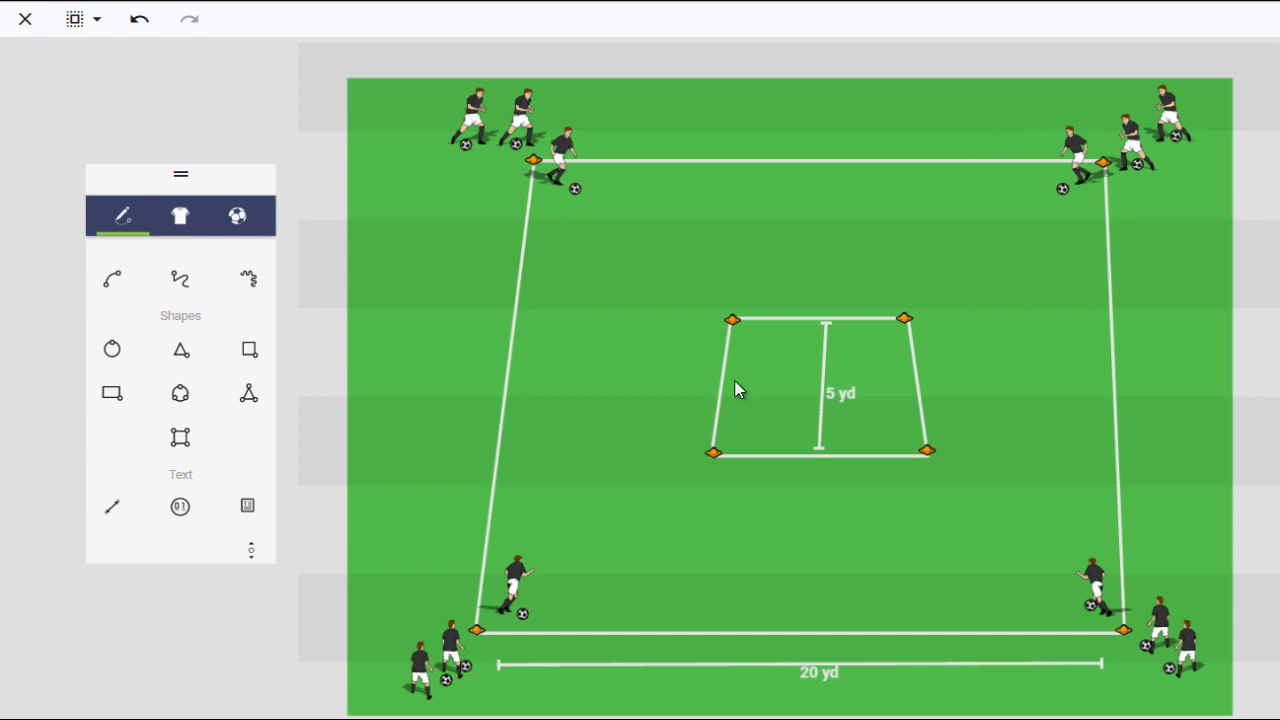
mouse_move(787, 438)
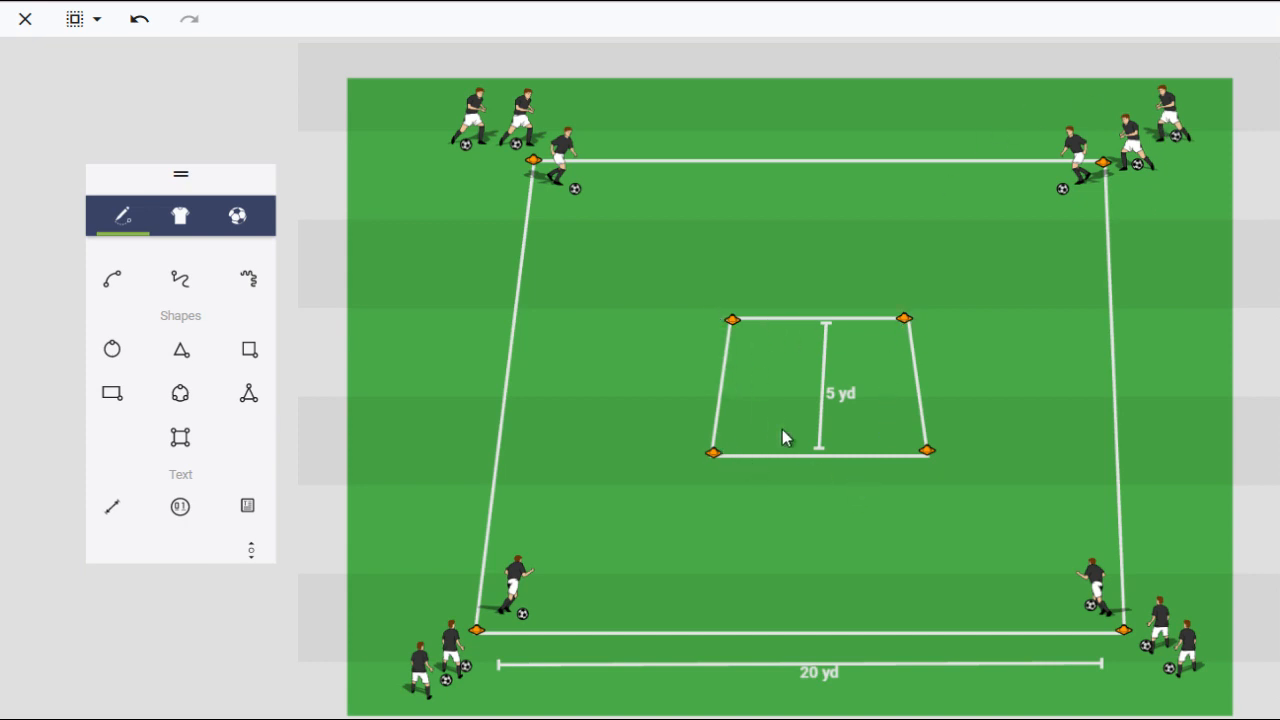
mouse_move(1006, 504)
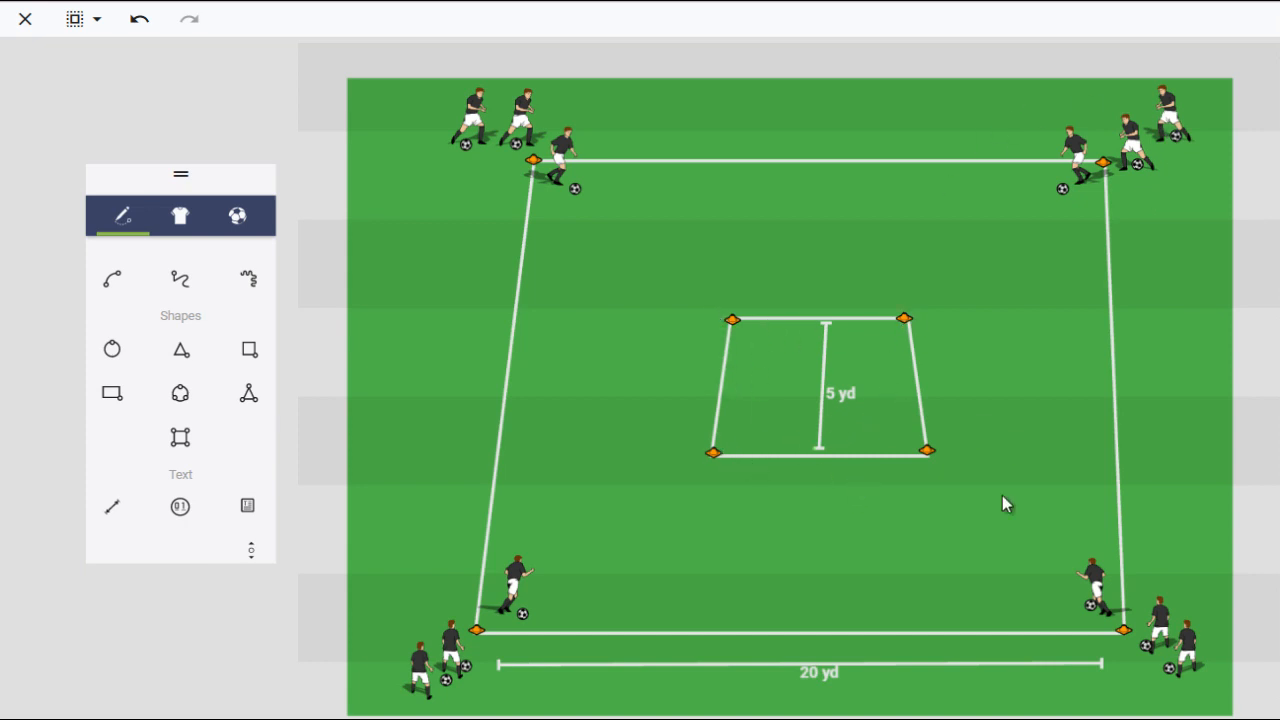
mouse_move(180, 349)
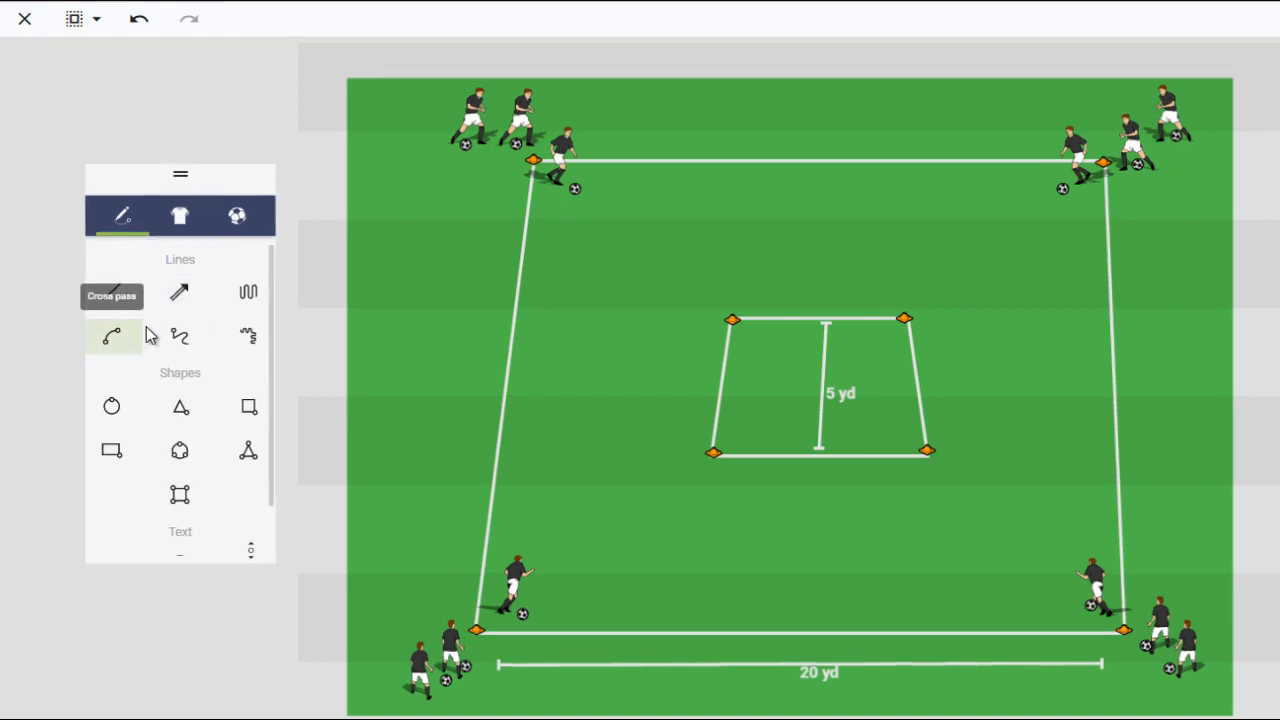
mouse_move(110, 291)
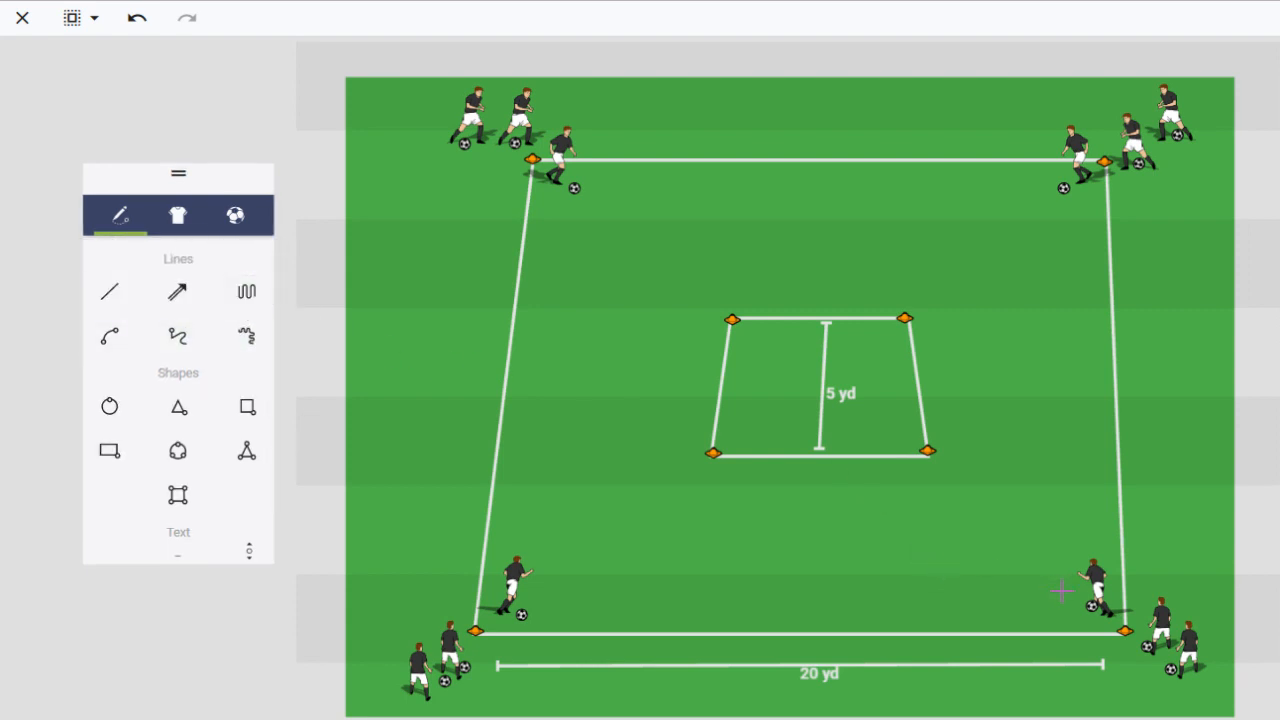
Step: Draw a wavy dribble arrow from the bottom-right corner players toward the inner square's cone, then pick its colour
left_click_drag(1050, 590, 955, 485)
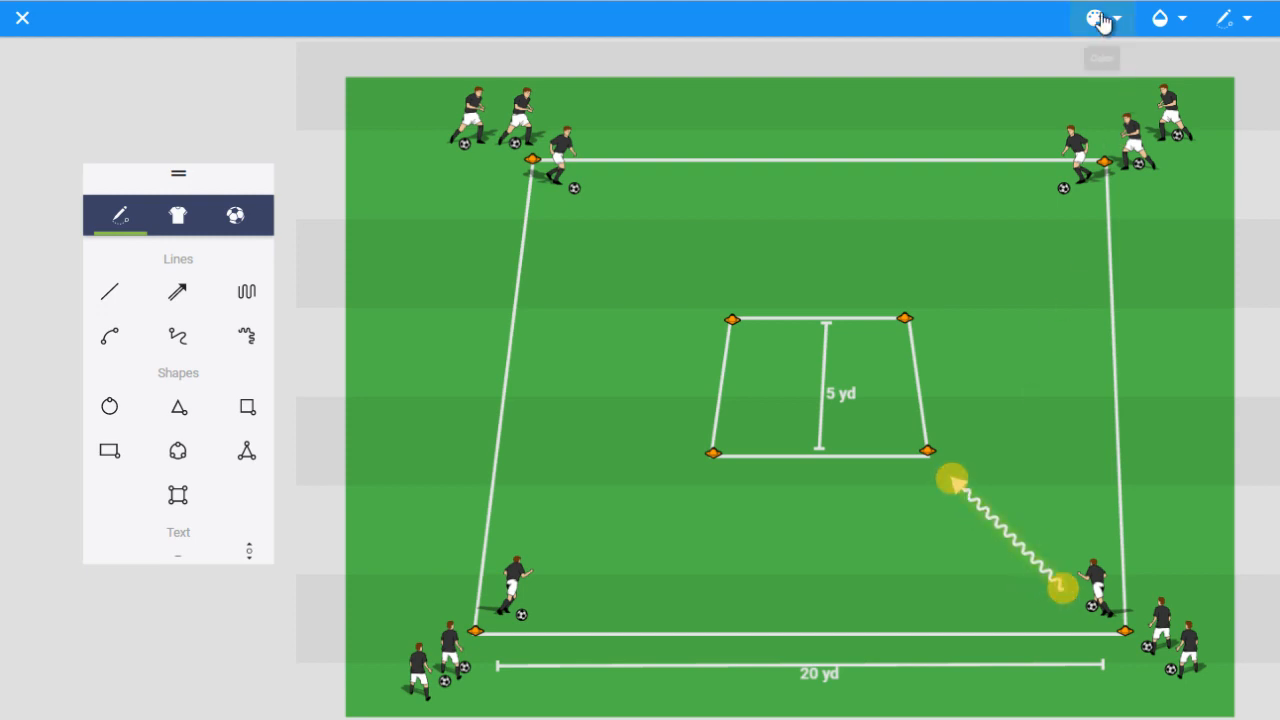
left_click(1103, 18)
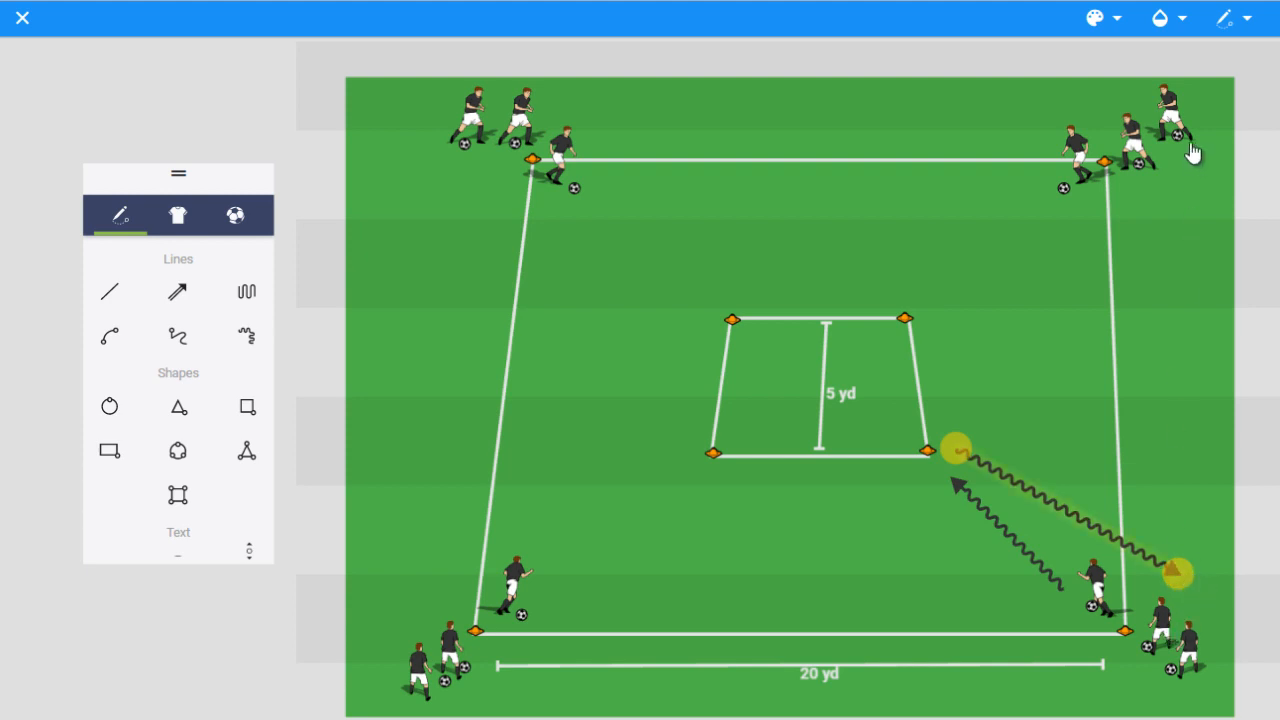
mouse_move(1110, 188)
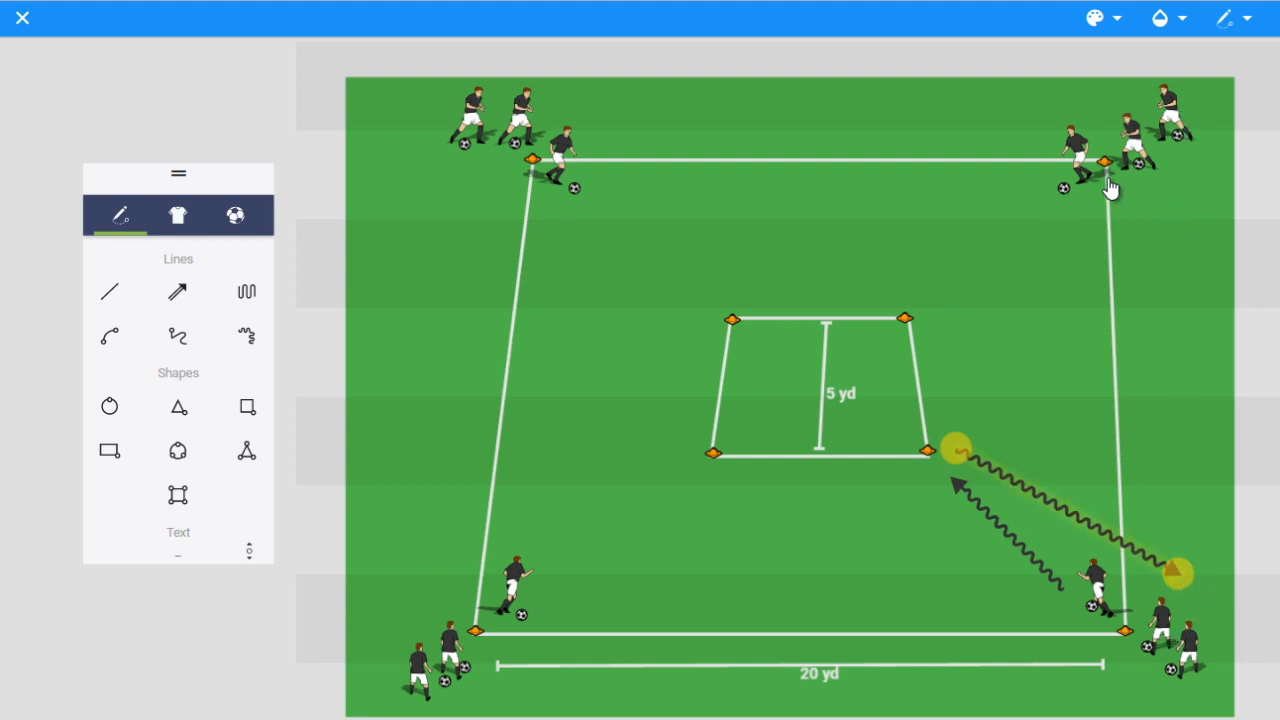
mouse_move(1070, 573)
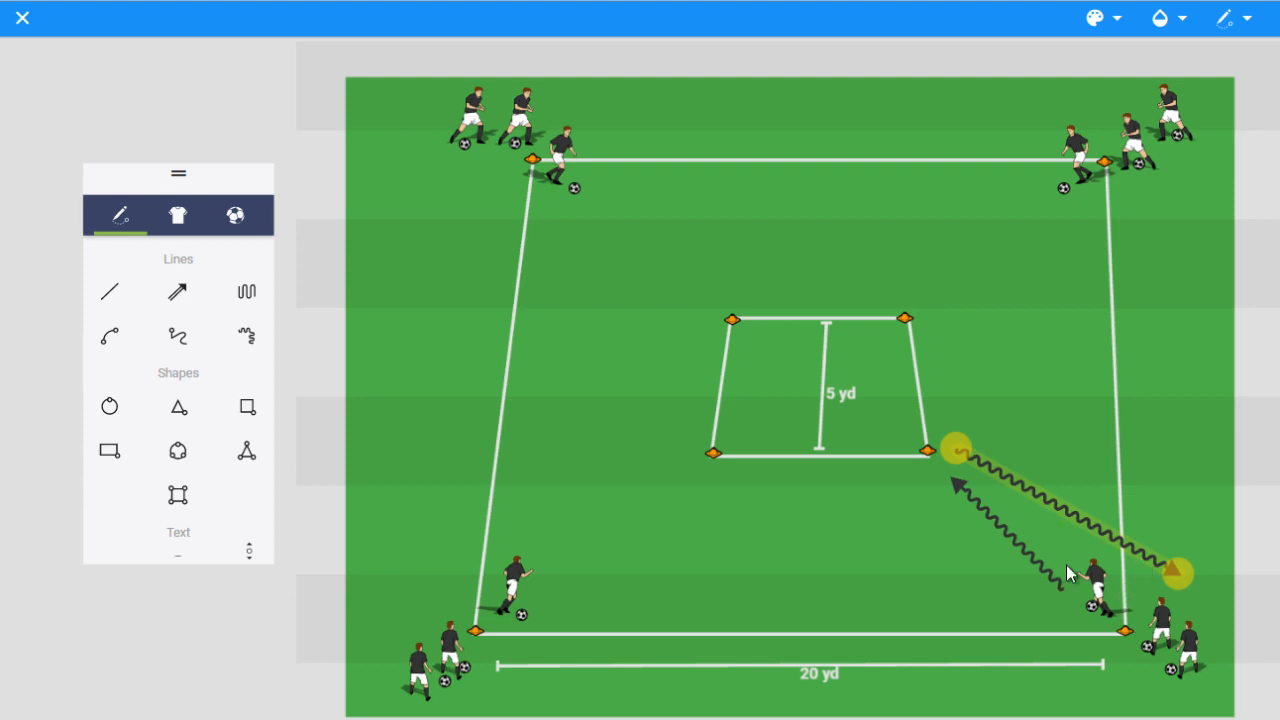
mouse_move(982, 487)
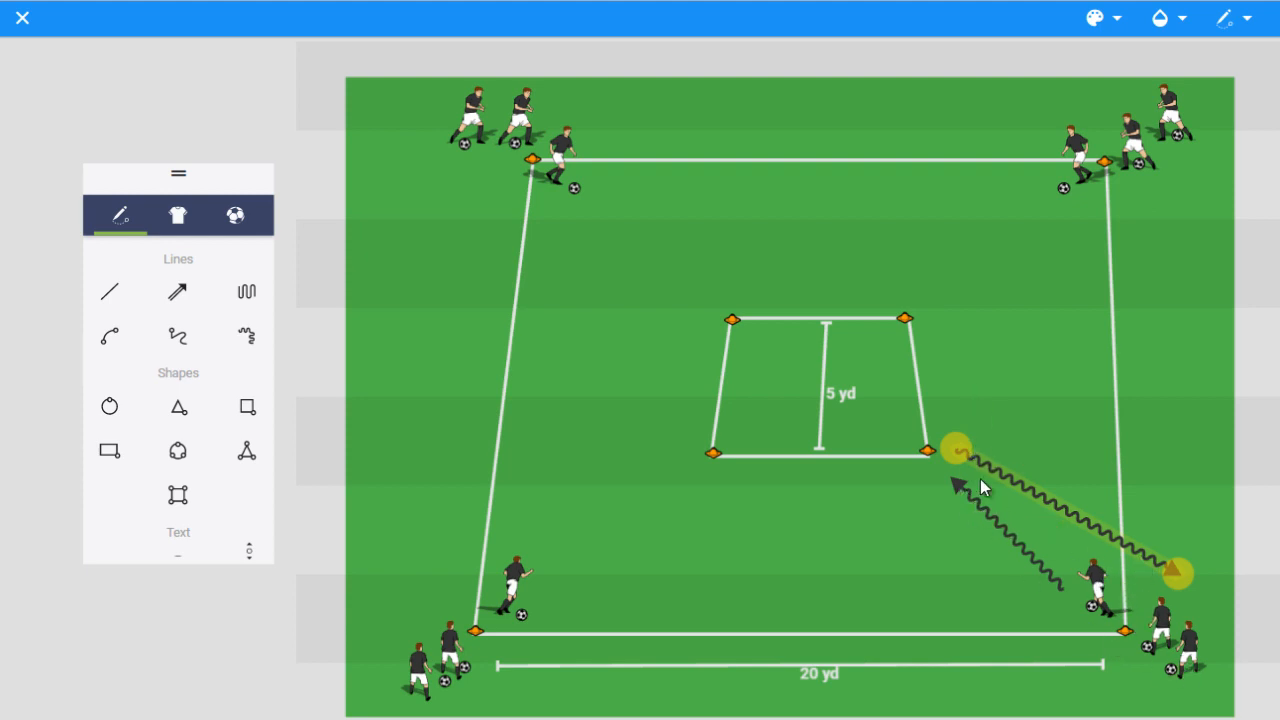
mouse_move(1200, 585)
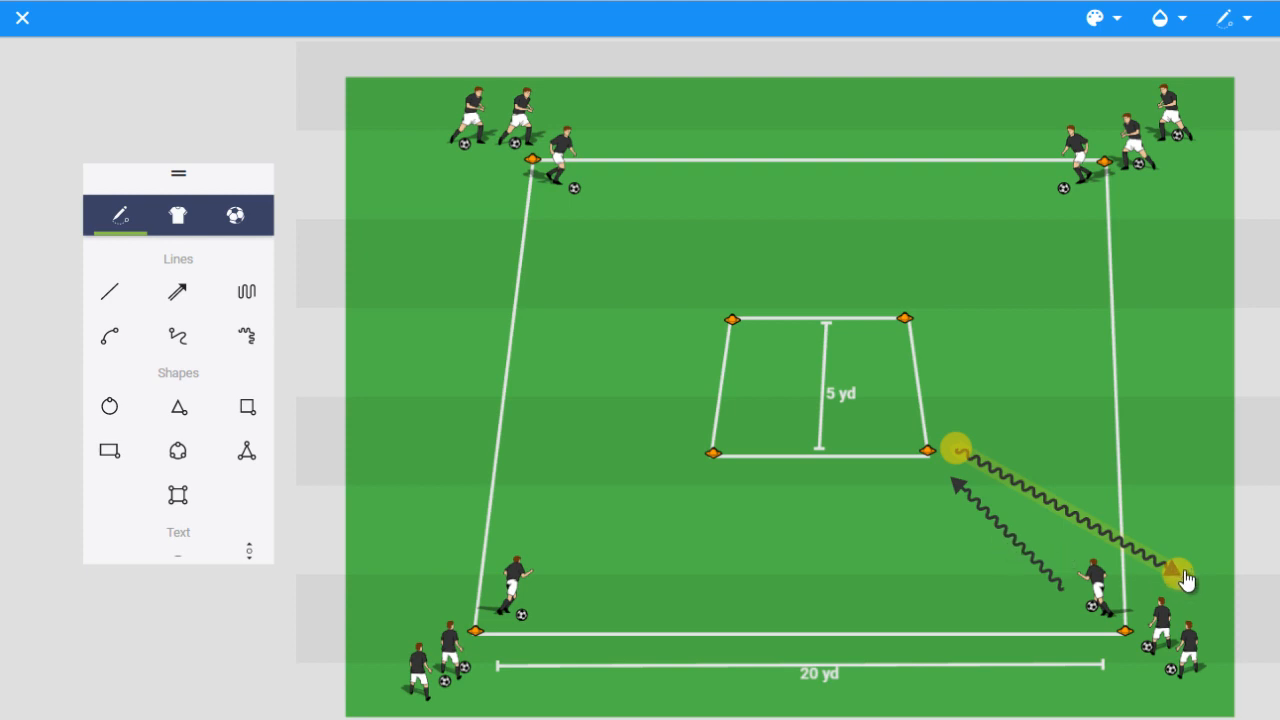
Step: Reposition the outward wavy arrow's tip and body so it ends beside the bottom-right corner cone
left_click_drag(1185, 575, 1105, 495)
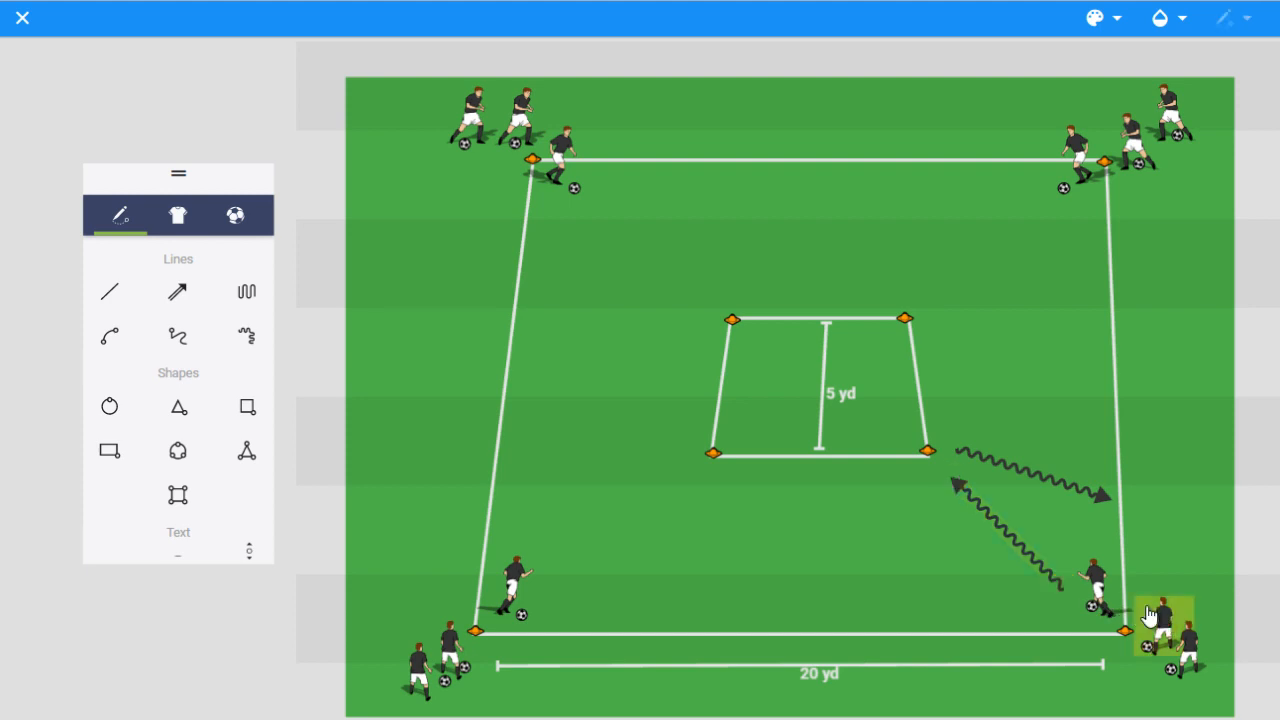
mouse_move(988, 470)
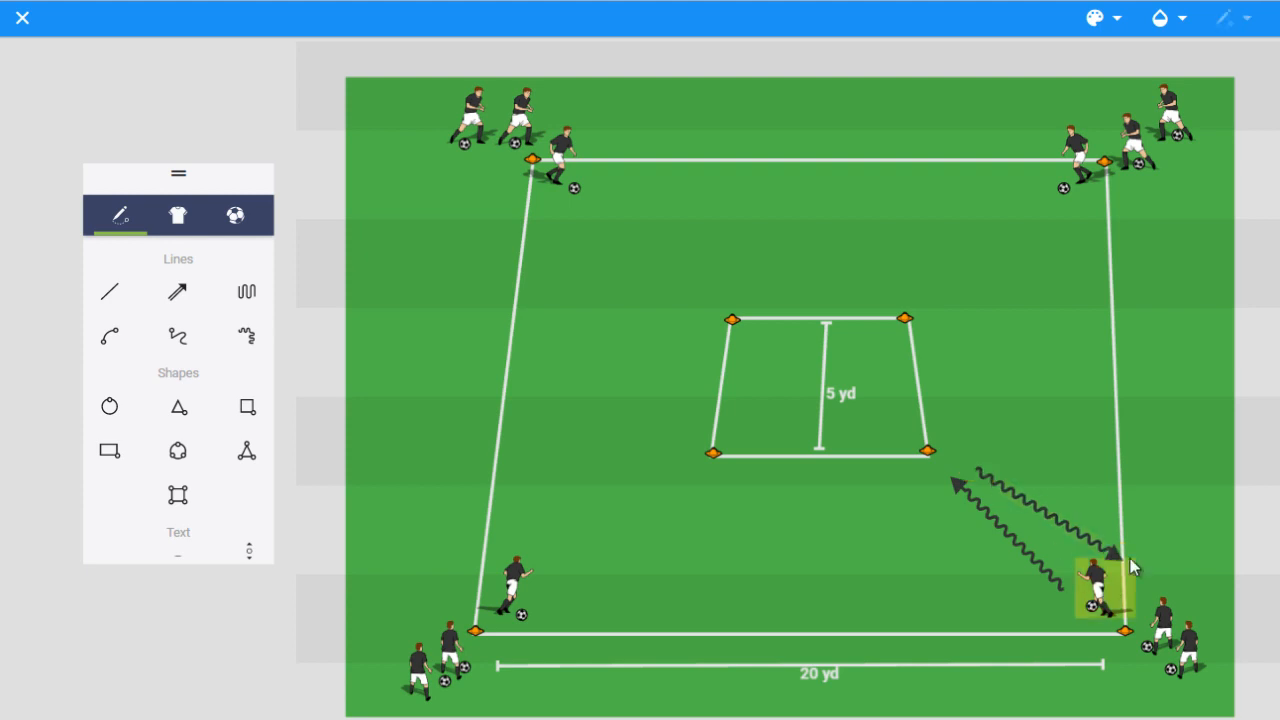
left_click_drag(1095, 585, 1165, 615)
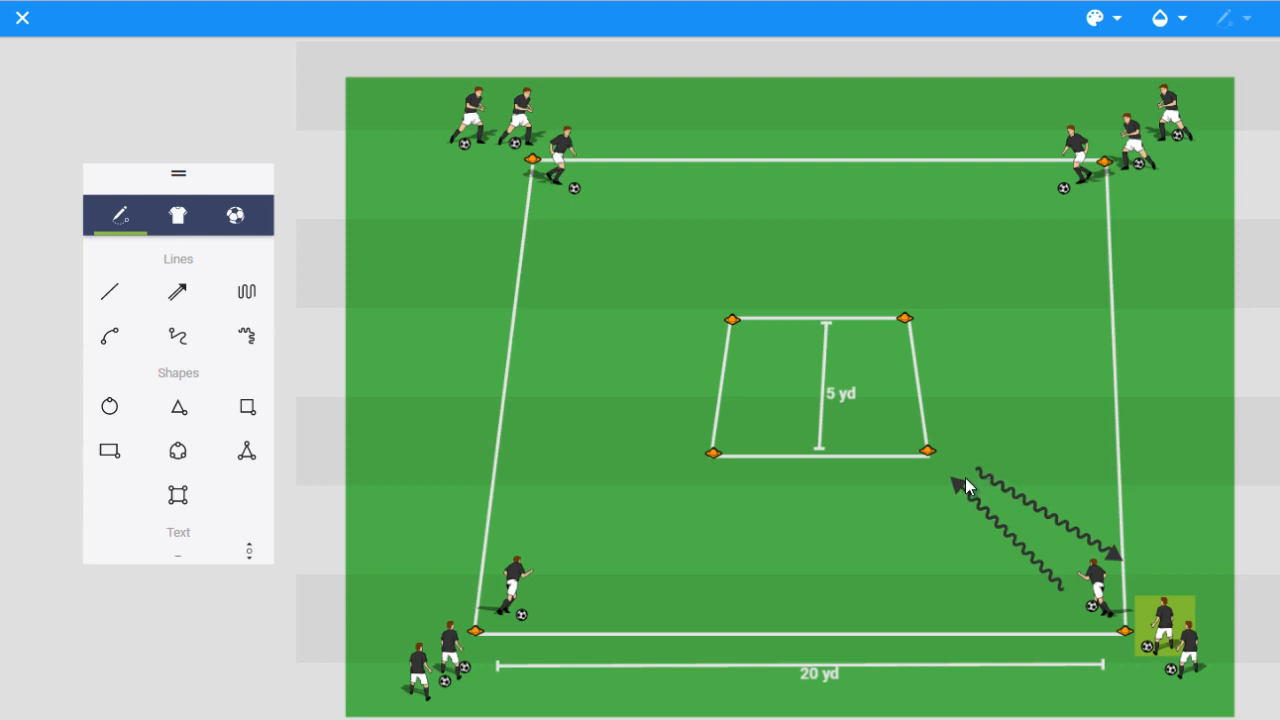
mouse_move(1031, 565)
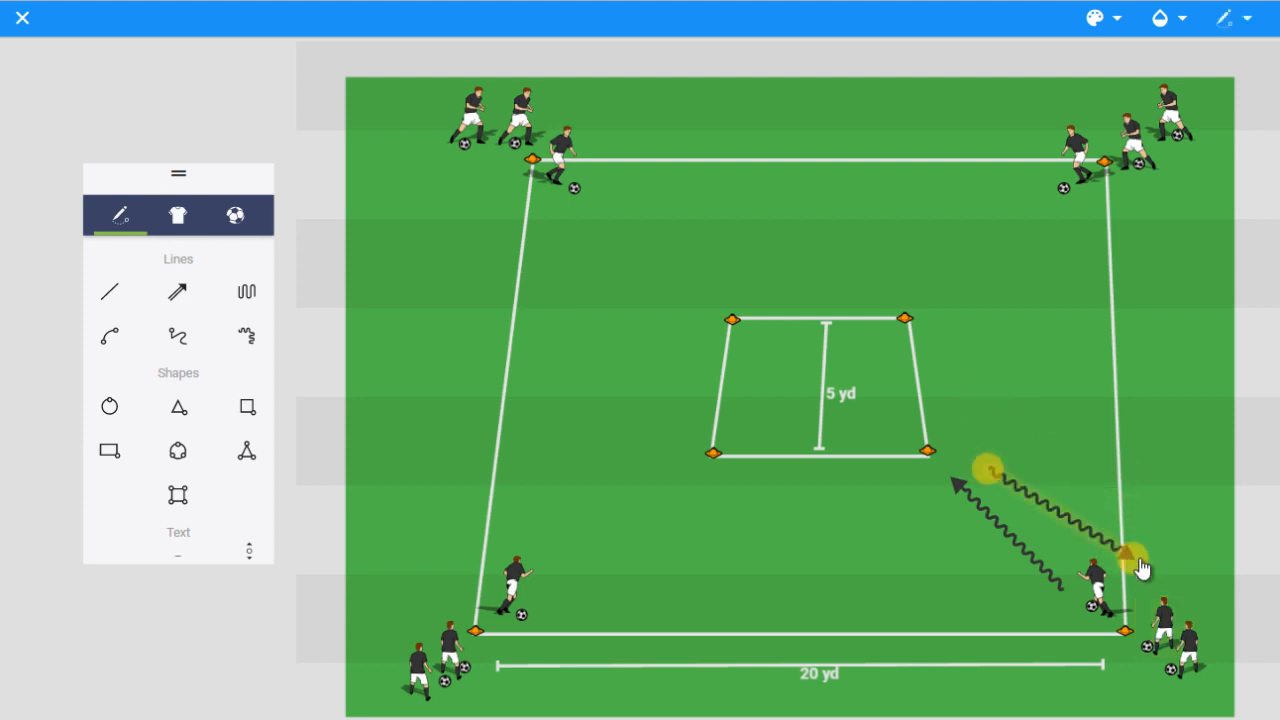
Step: Re-anchor the wavy arrows between the inner bottom-right cone and the top-right and bottom-left corner players
left_click_drag(1140, 560, 1140, 485)
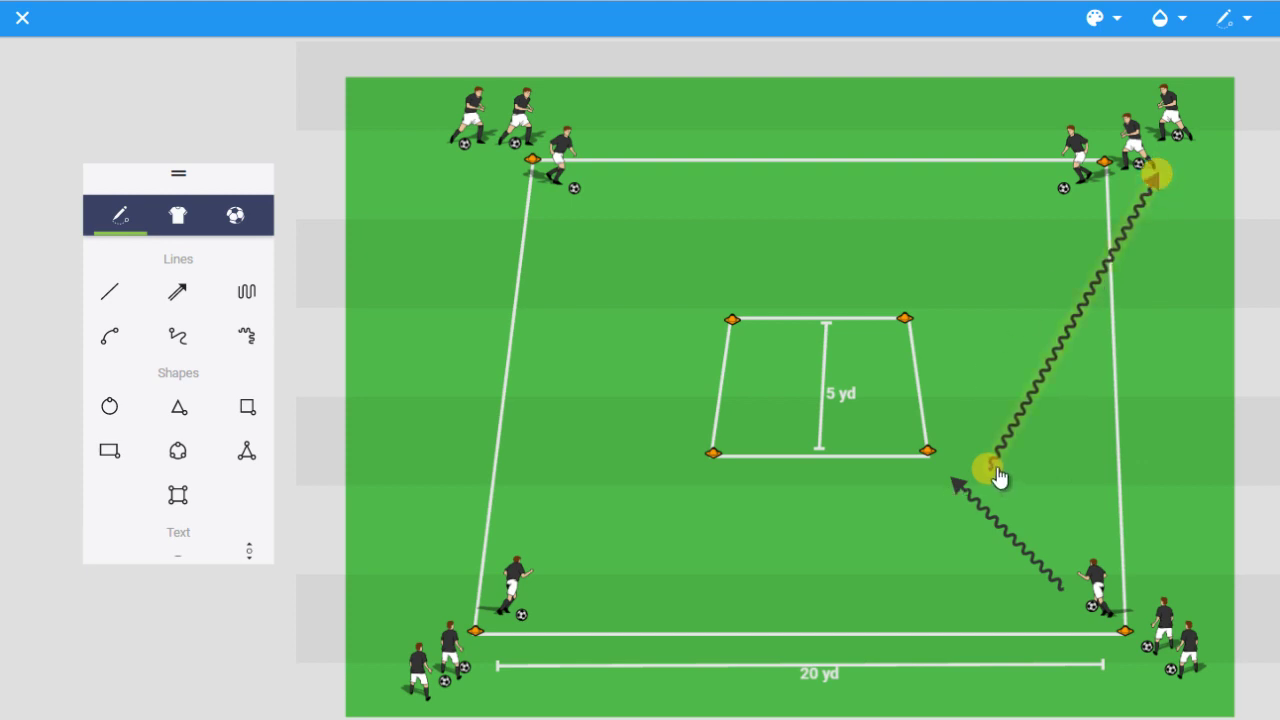
left_click_drag(1000, 470, 955, 460)
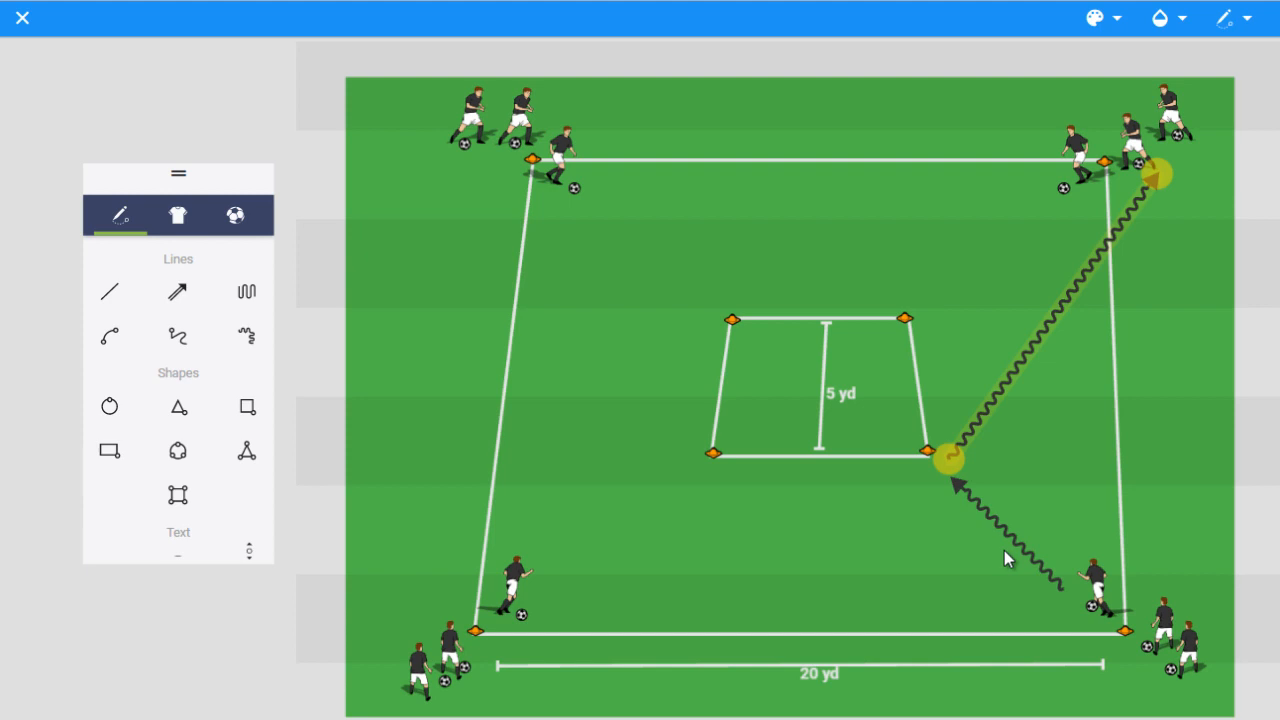
mouse_move(1145, 301)
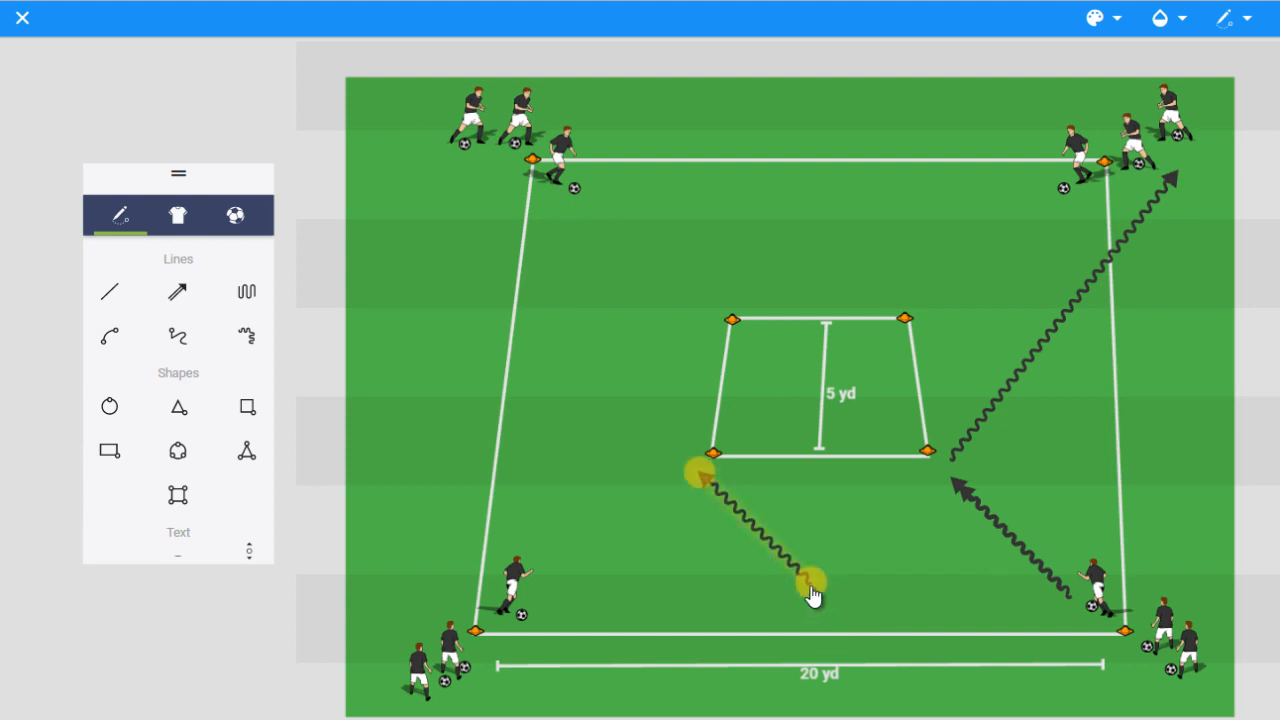
left_click_drag(815, 590, 555, 600)
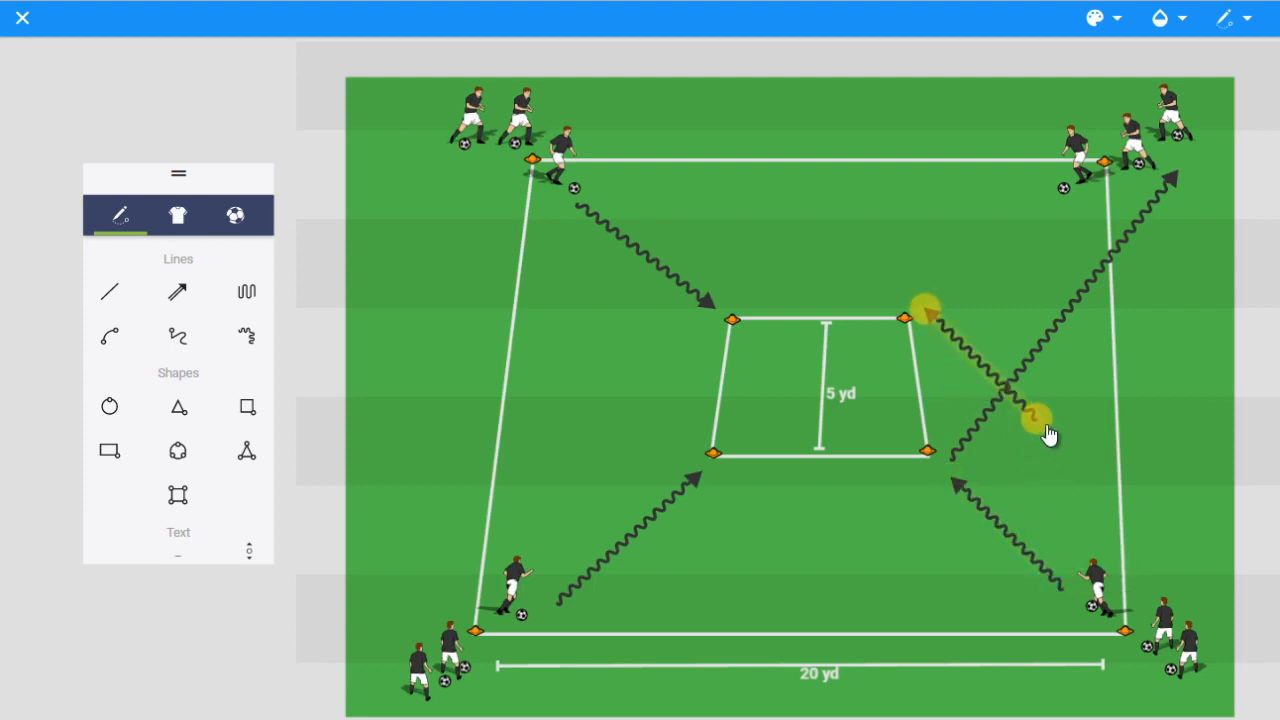
left_click_drag(1045, 430, 1060, 217)
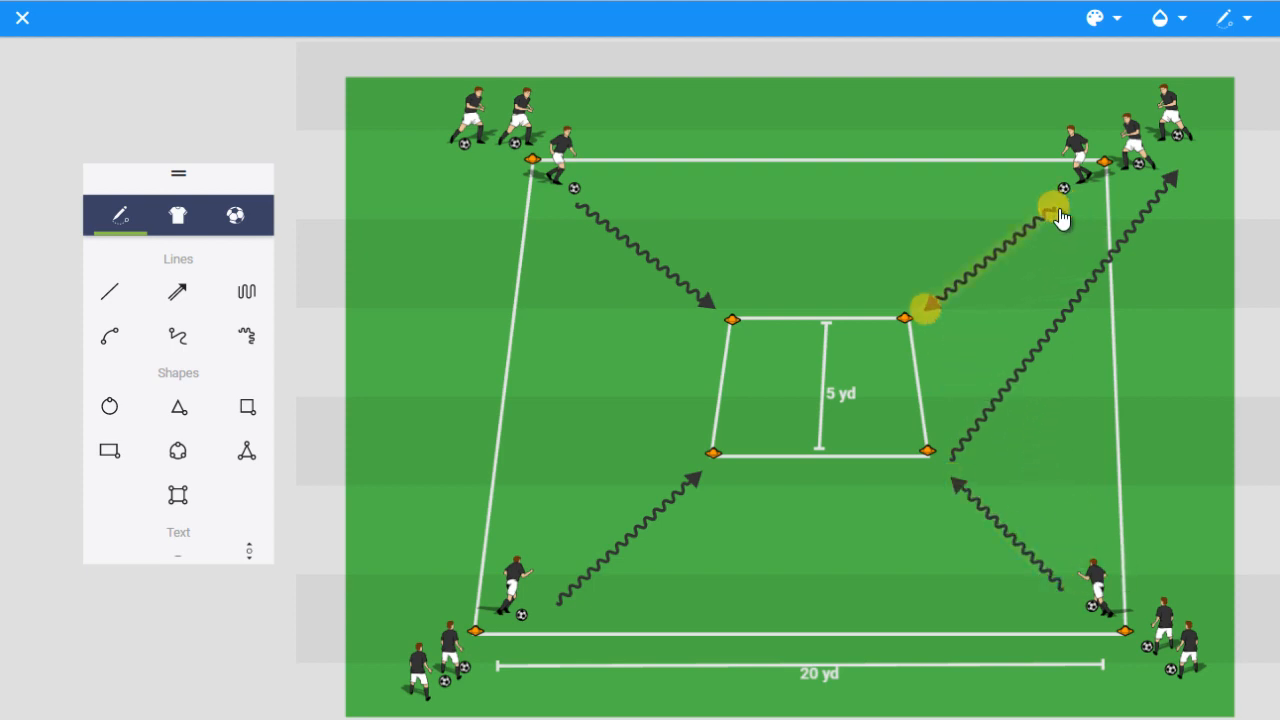
mouse_move(965, 383)
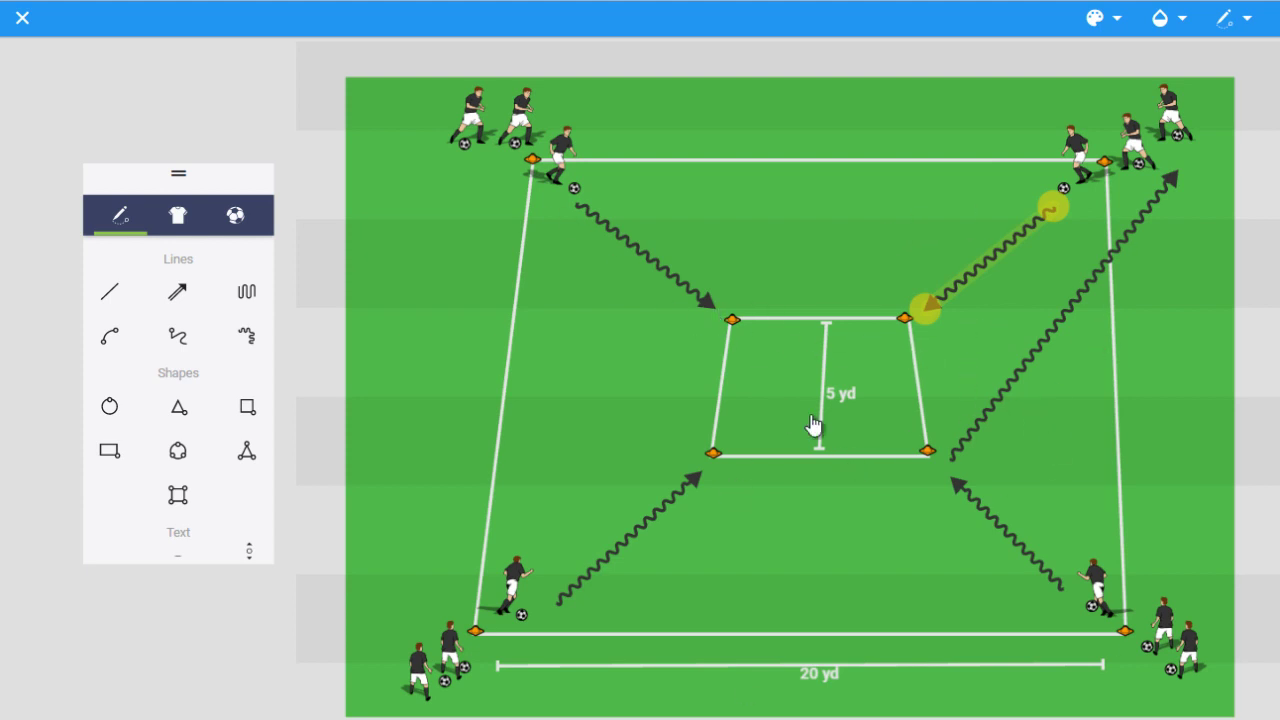
mouse_move(865, 502)
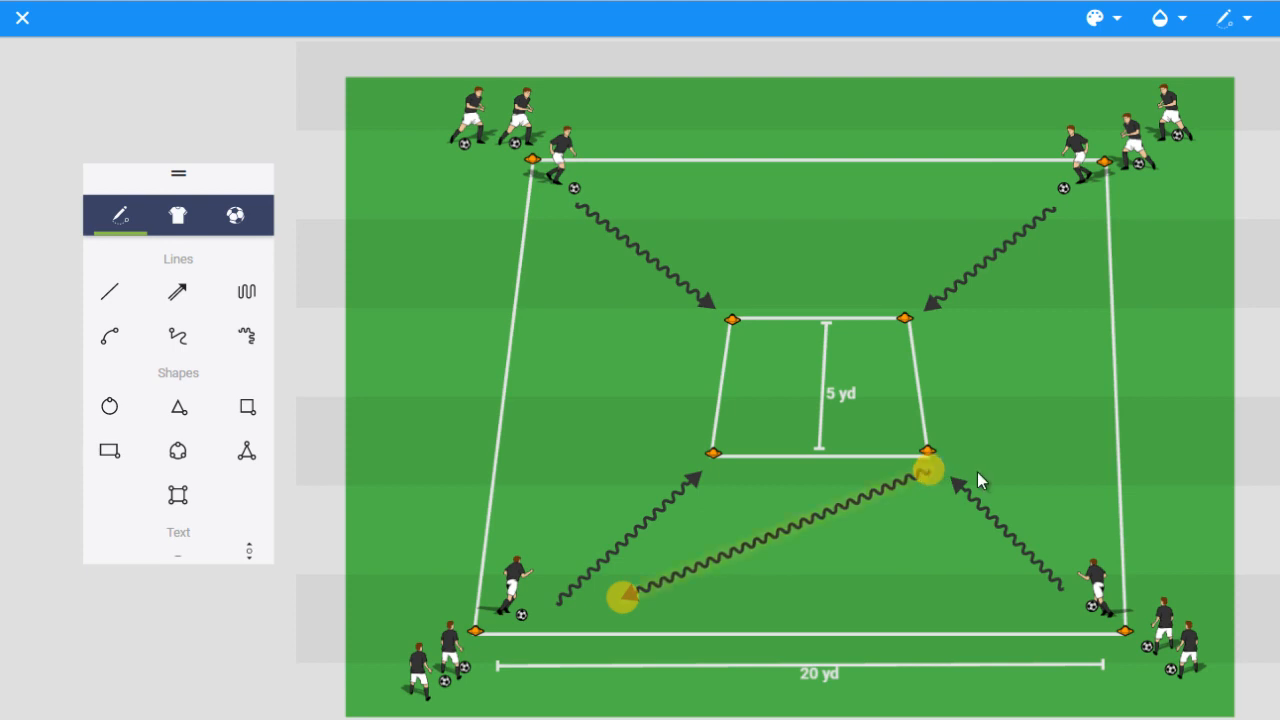
mouse_move(848, 523)
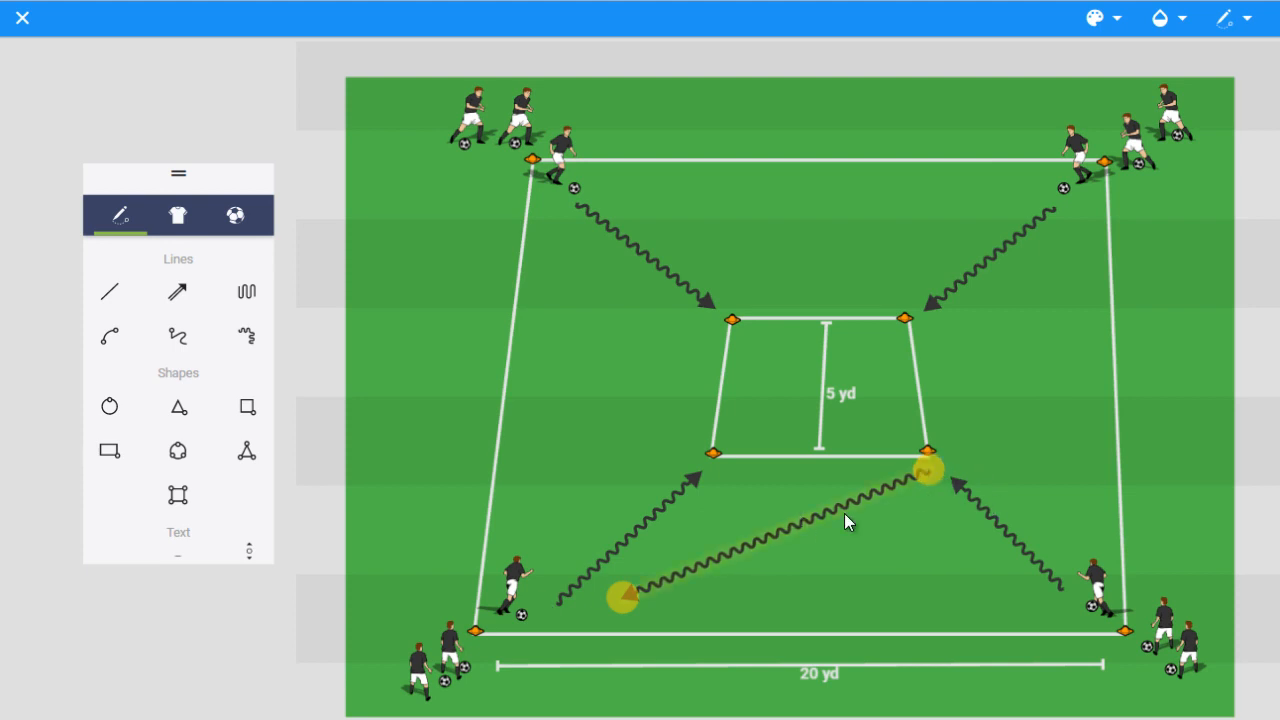
mouse_move(723, 512)
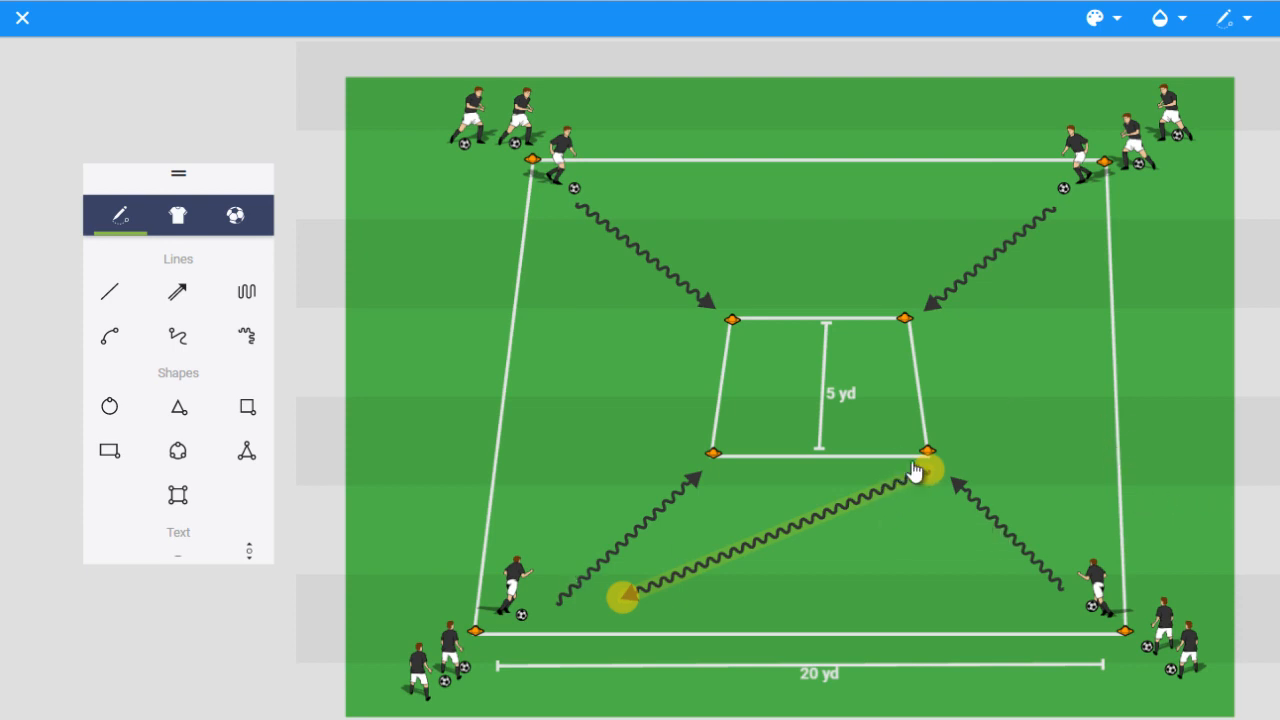
mouse_move(921, 473)
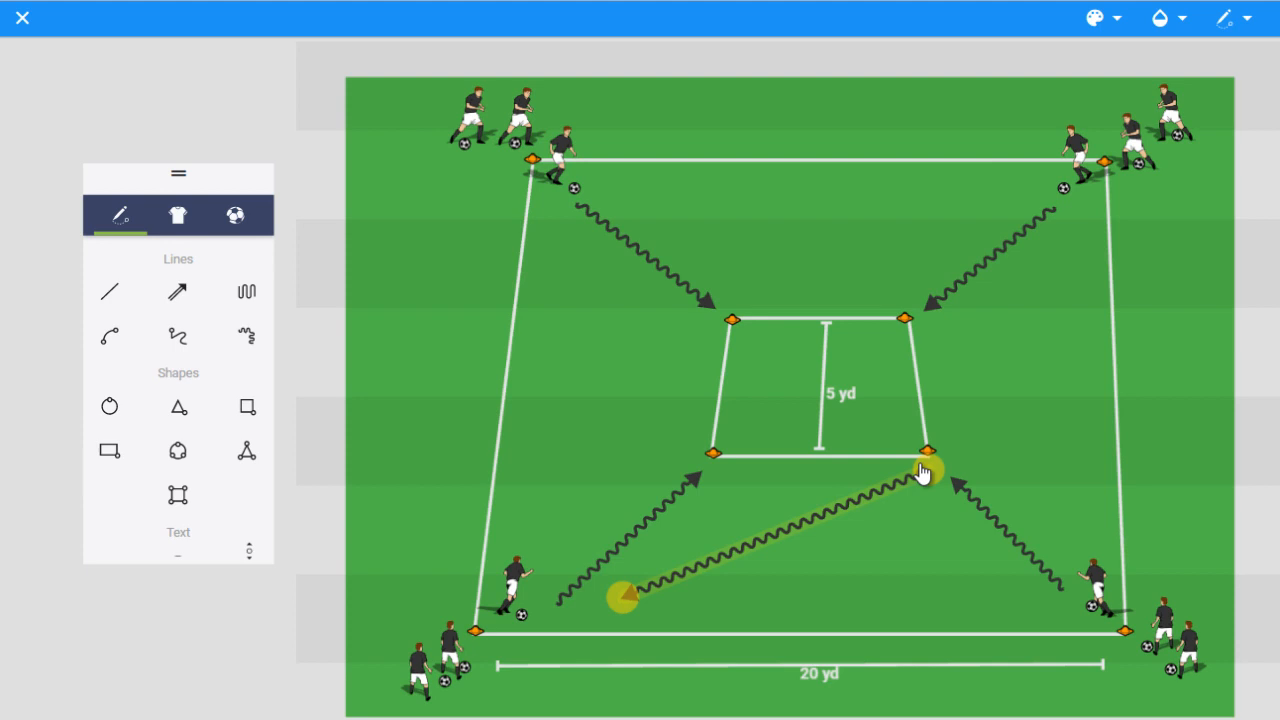
mouse_move(870, 478)
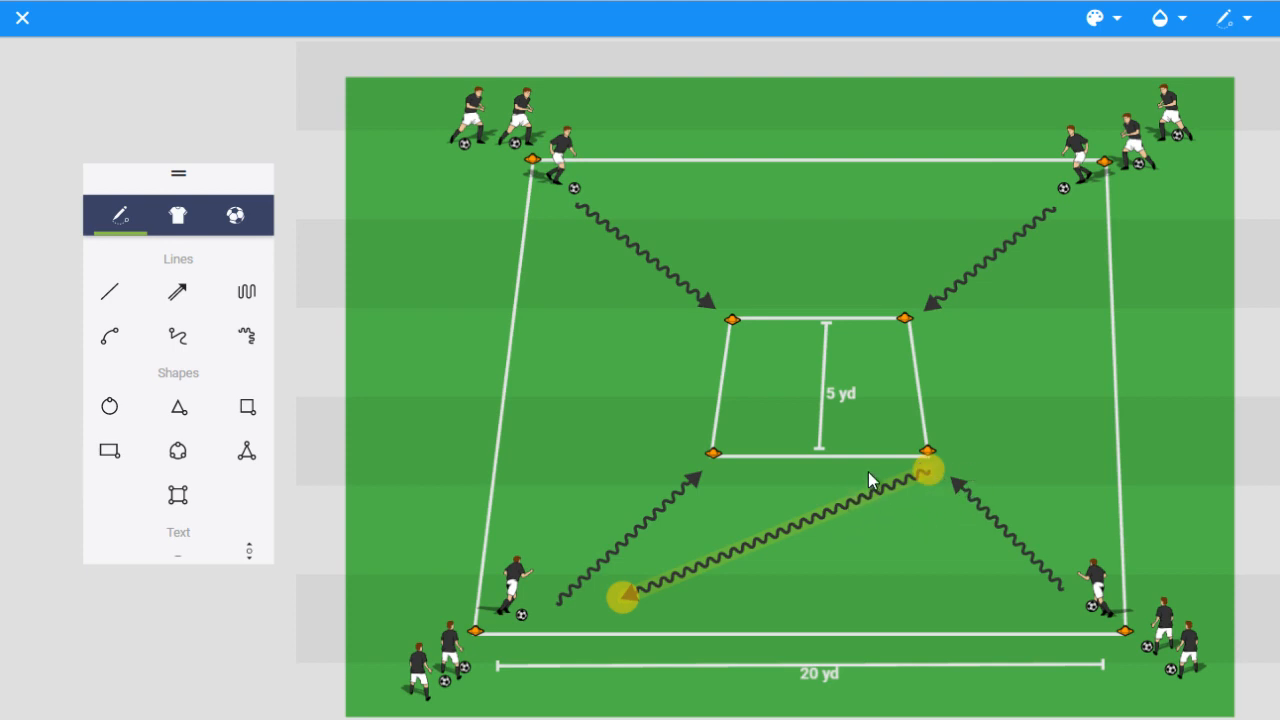
mouse_move(1013, 567)
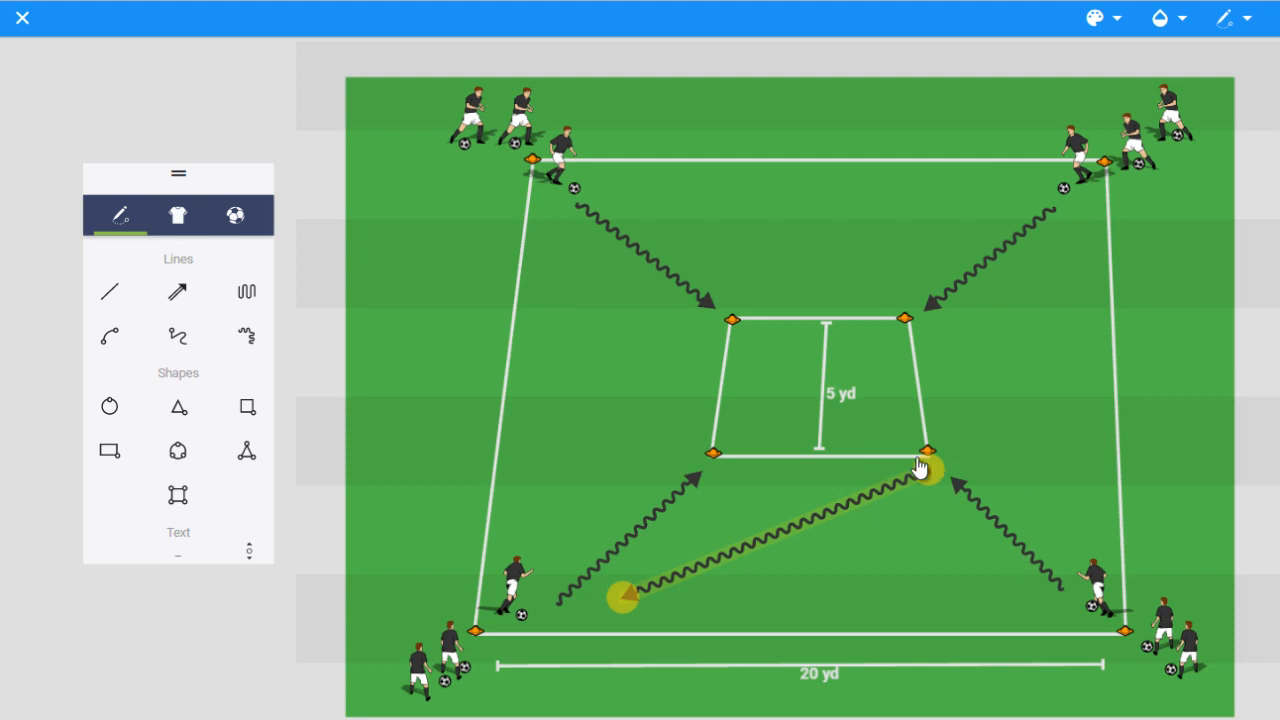
mouse_move(634, 650)
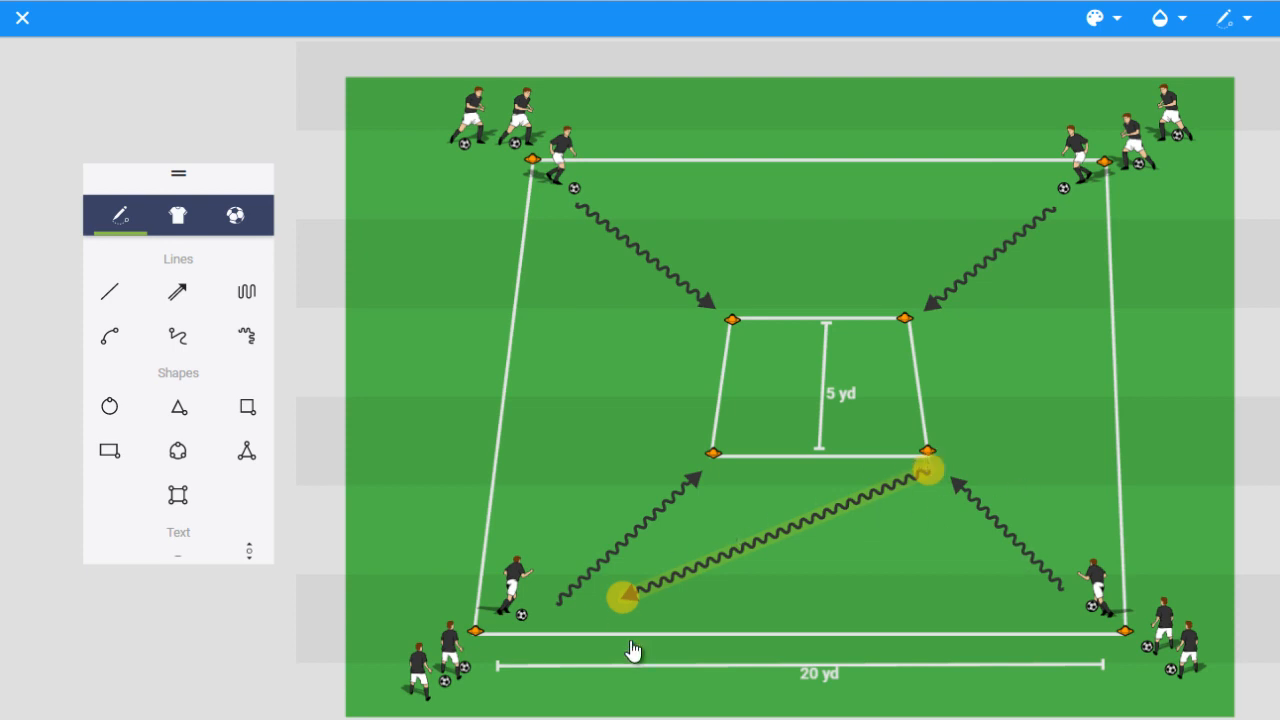
mouse_move(635, 650)
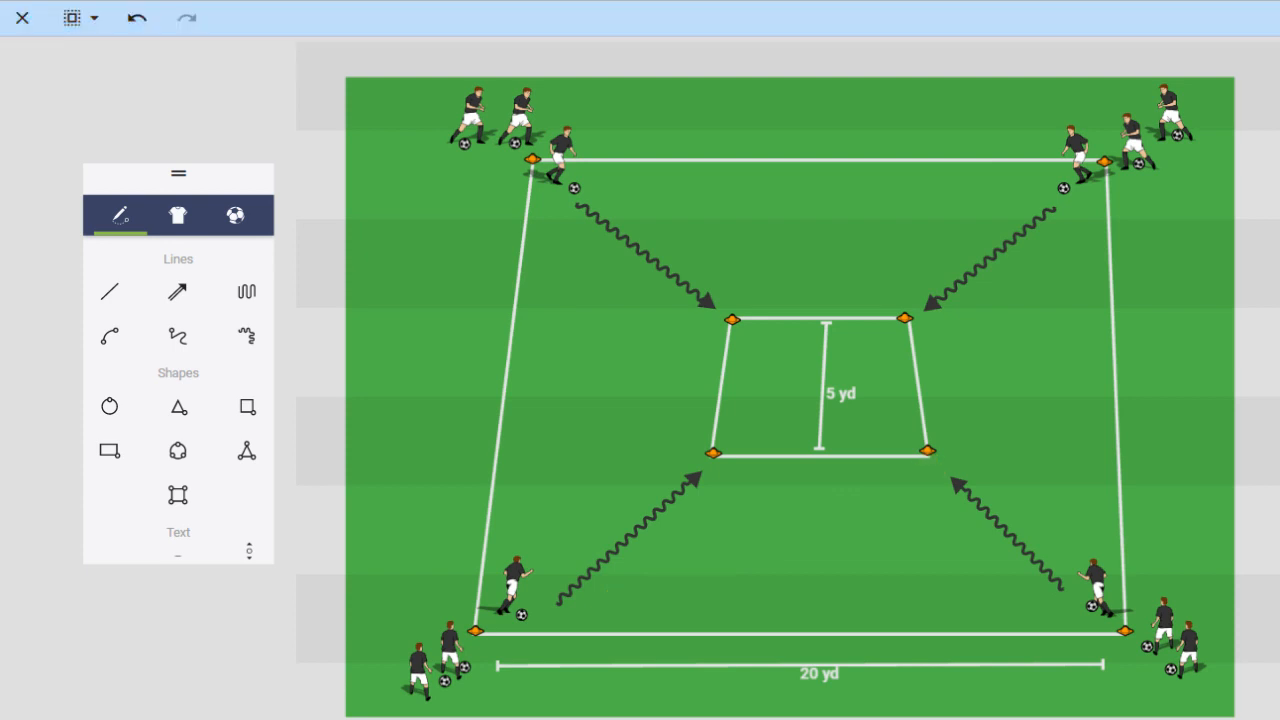
Step: Delete the 5 yd measurement line, stretch the bottom-right arrow diagonally, and shorten the top-right arrow
left_click(820, 390)
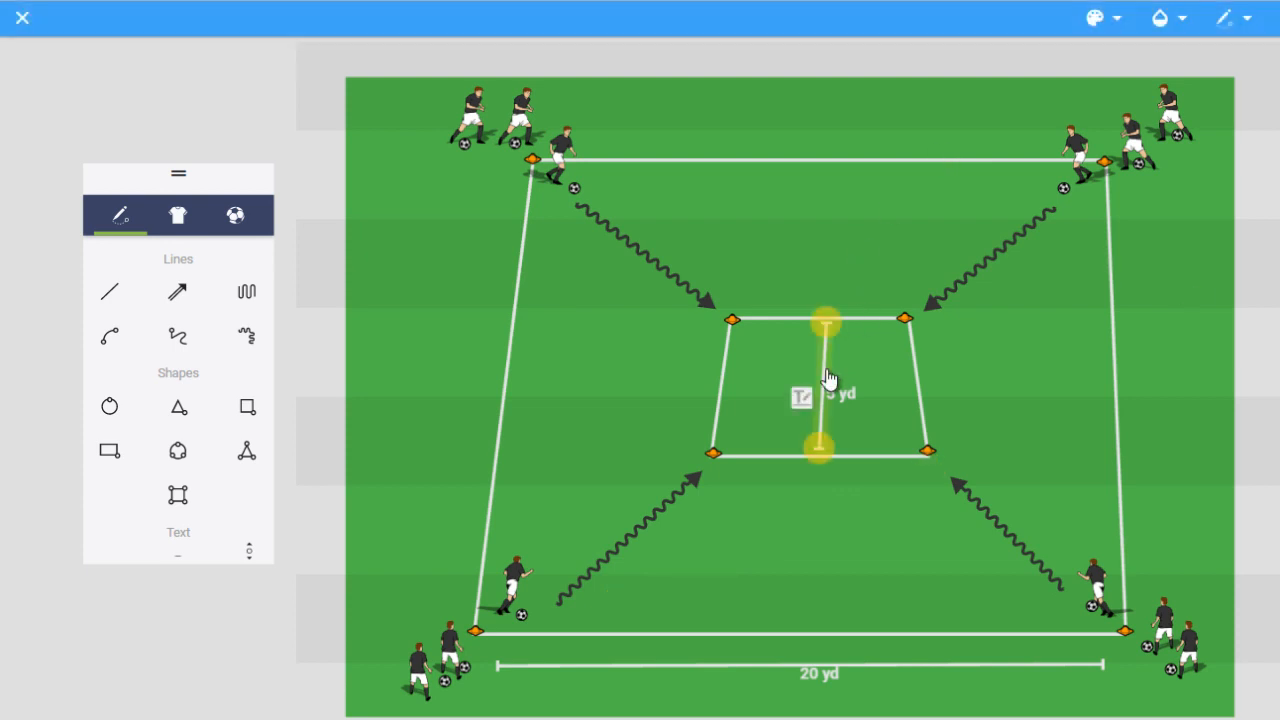
left_click(843, 389)
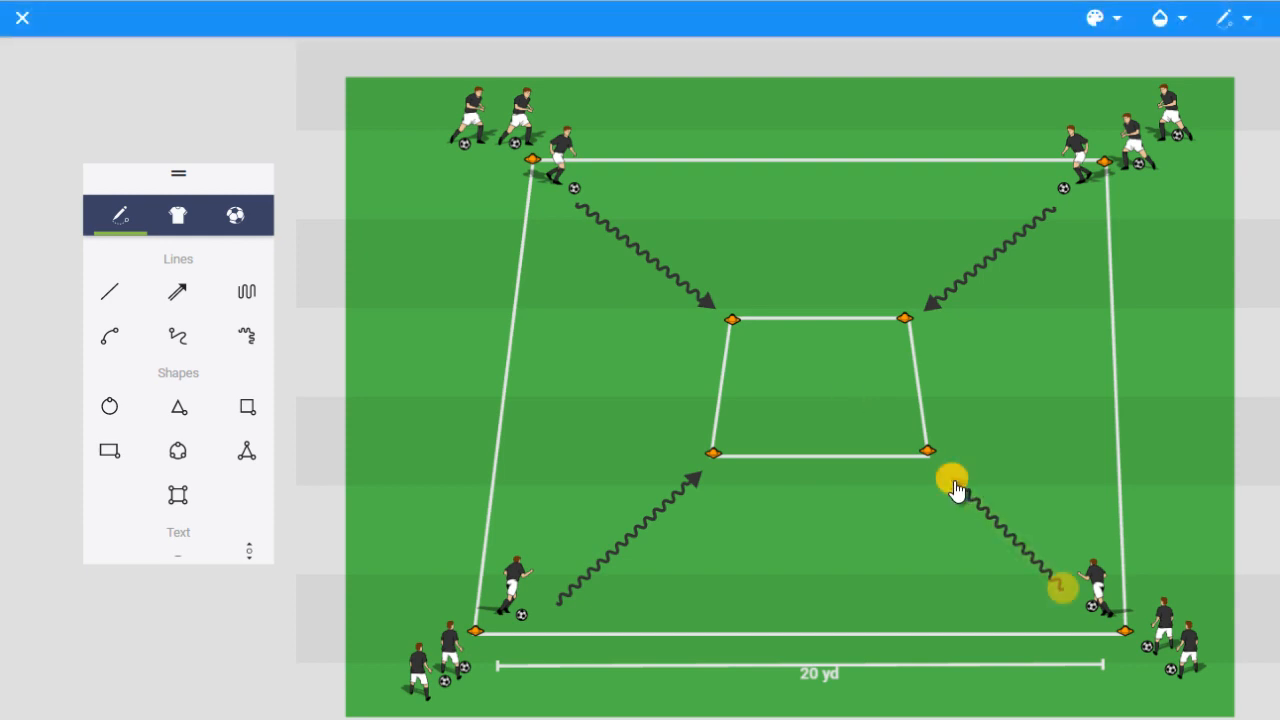
left_click_drag(950, 480, 815, 390)
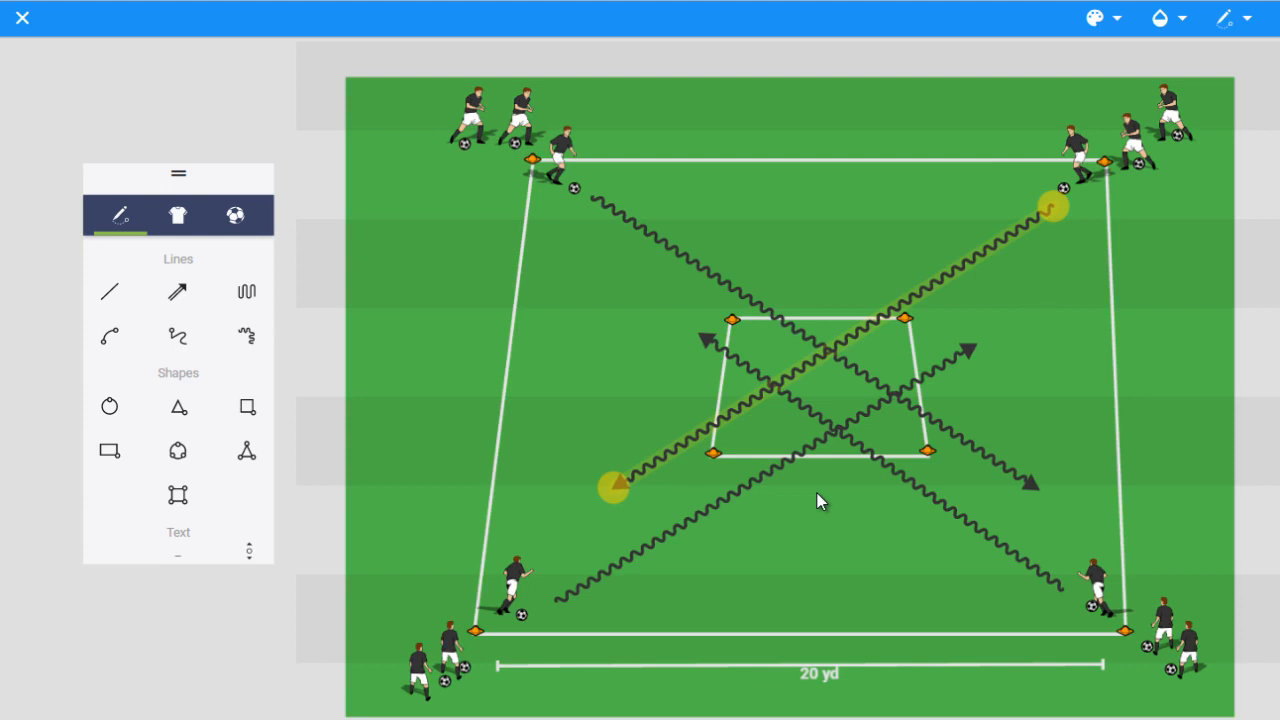
mouse_move(895, 425)
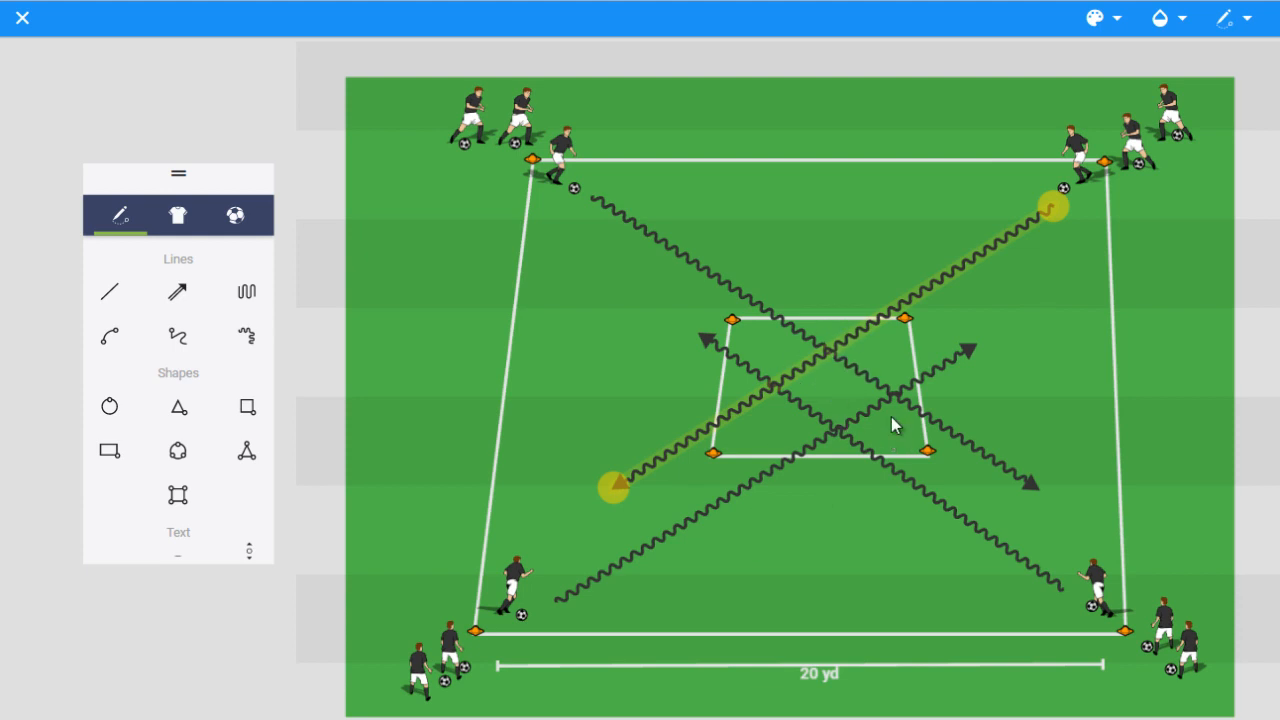
mouse_move(940, 288)
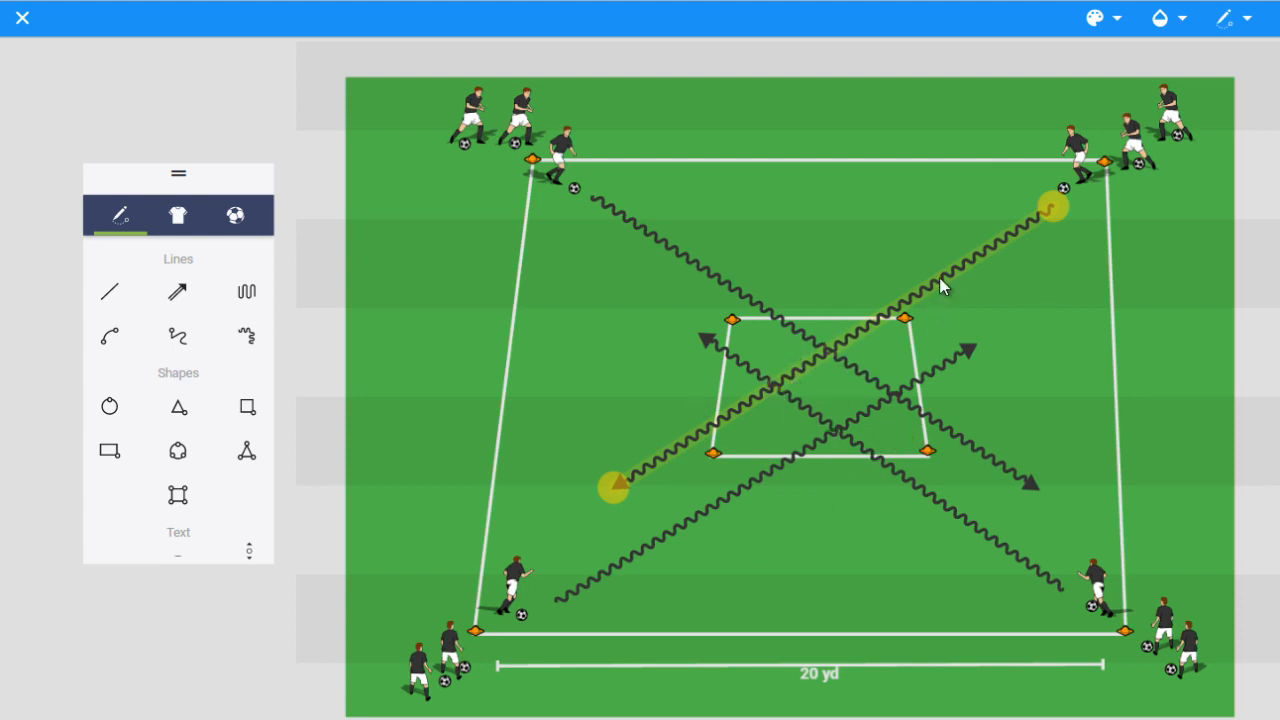
mouse_move(825, 415)
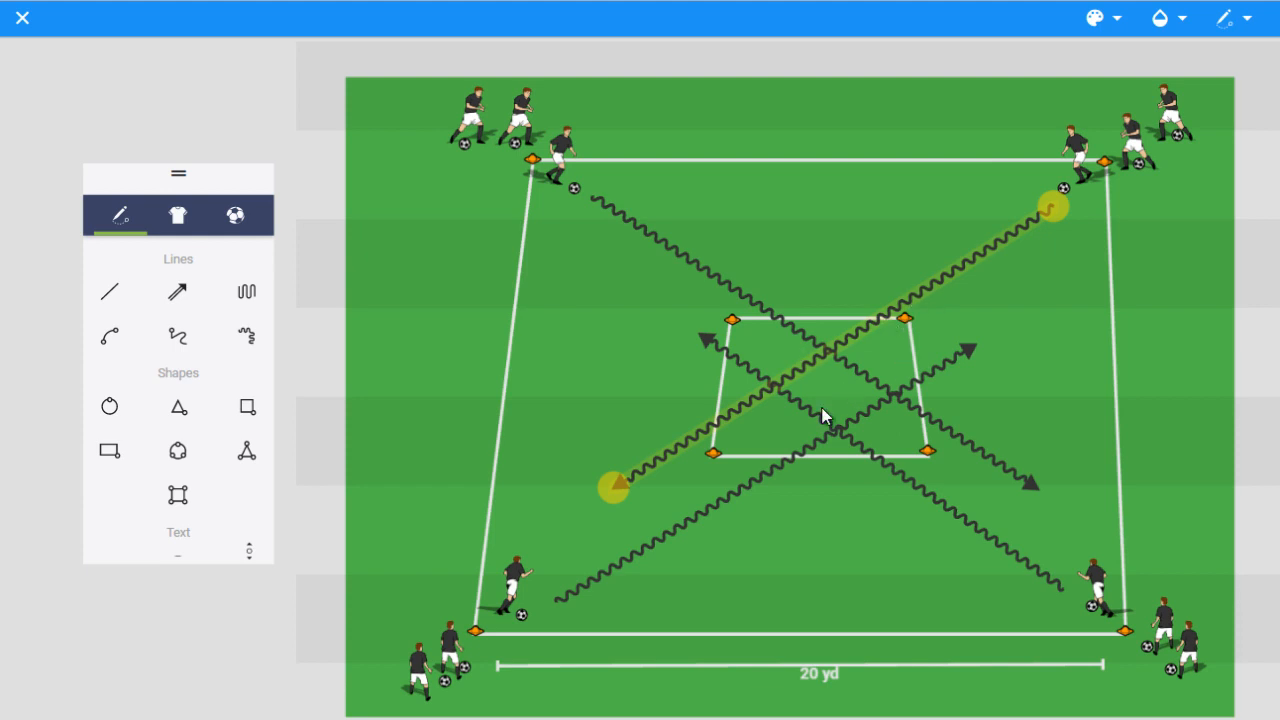
mouse_move(788, 410)
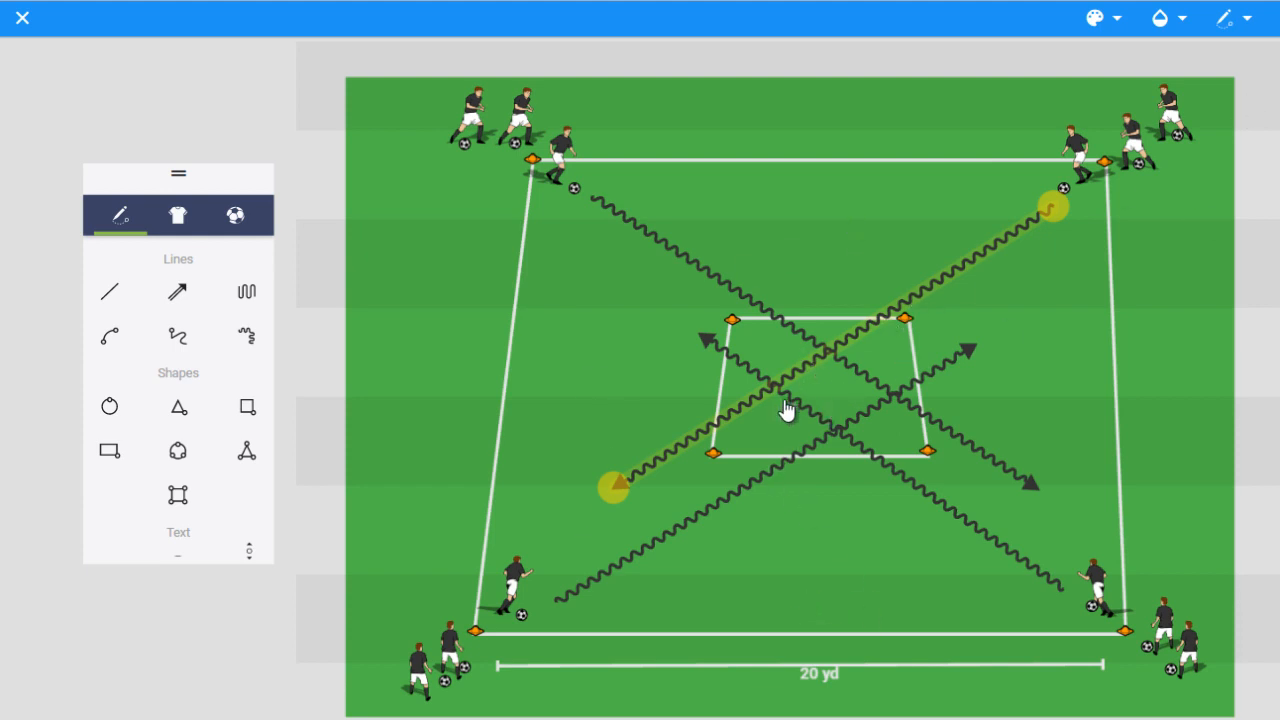
mouse_move(620, 478)
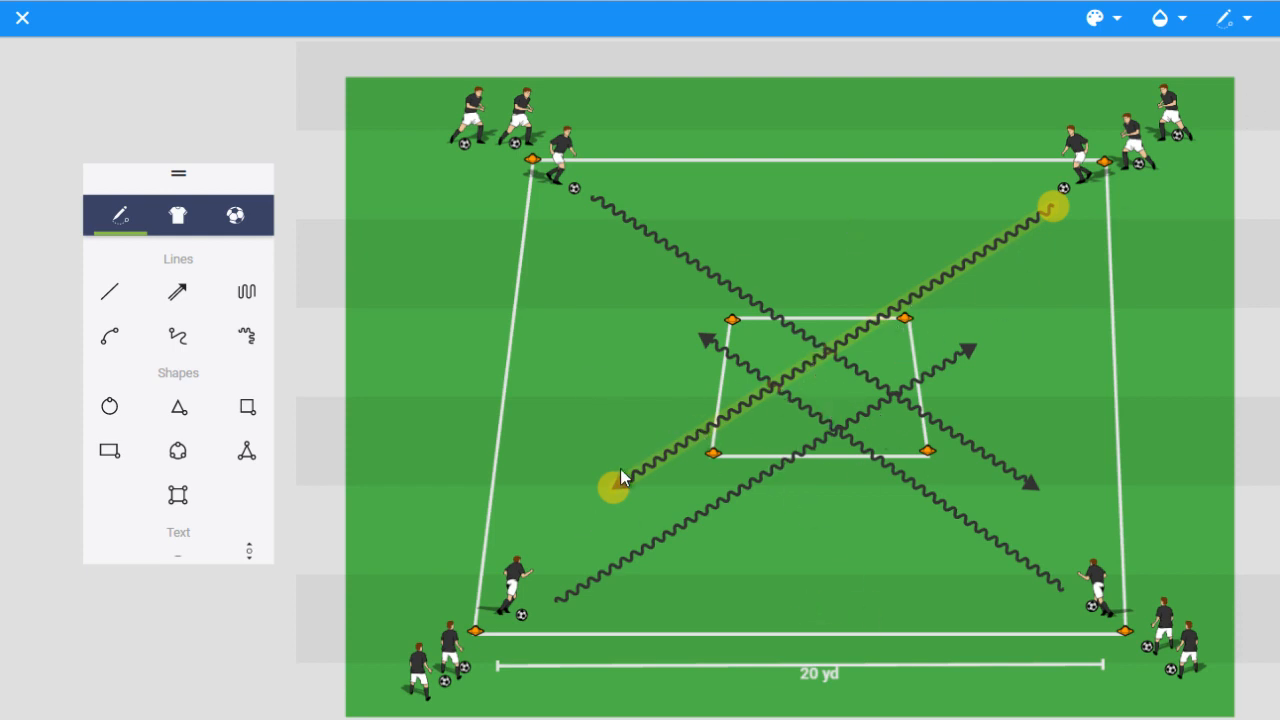
left_click_drag(615, 482, 645, 465)
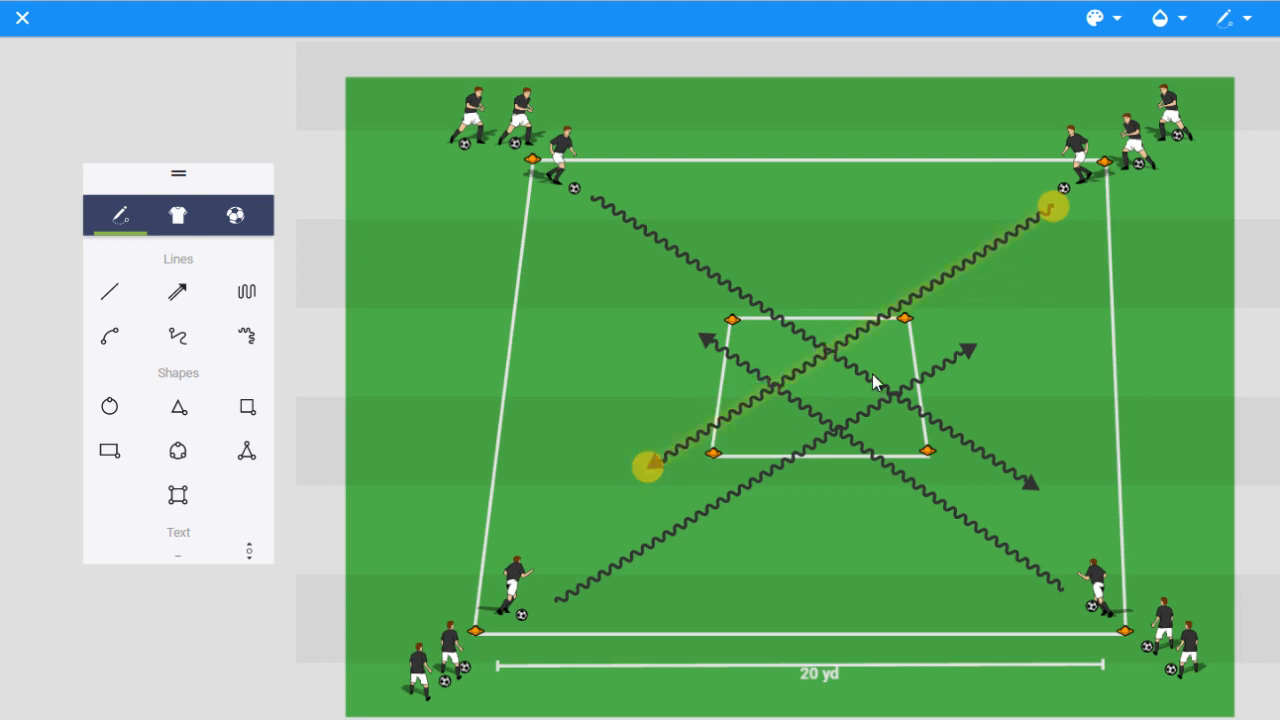
mouse_move(915, 300)
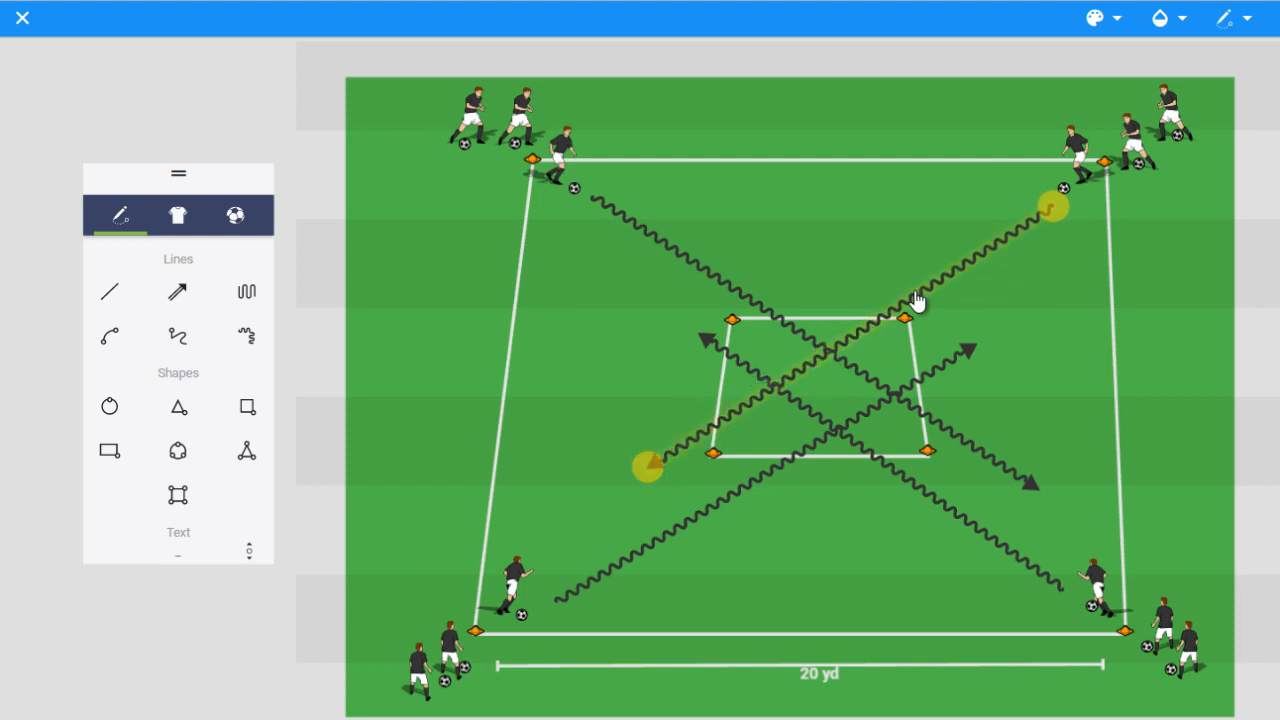
mouse_move(1088, 350)
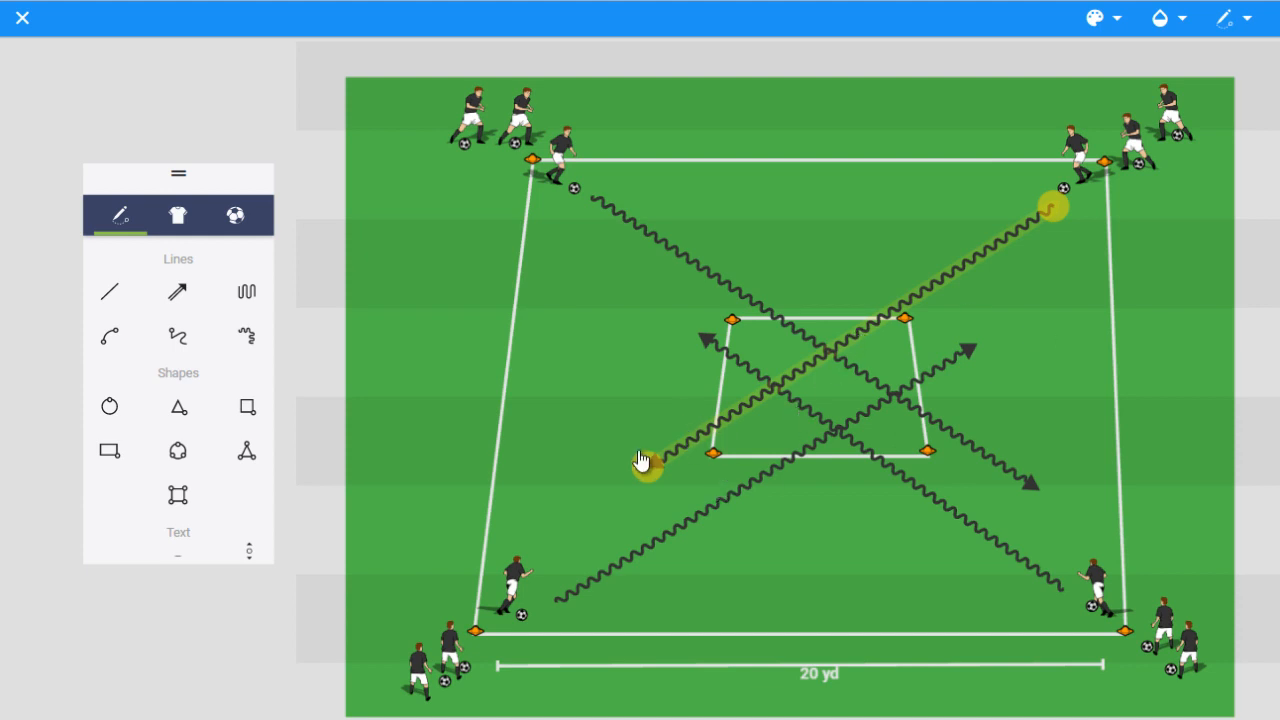
mouse_move(850, 415)
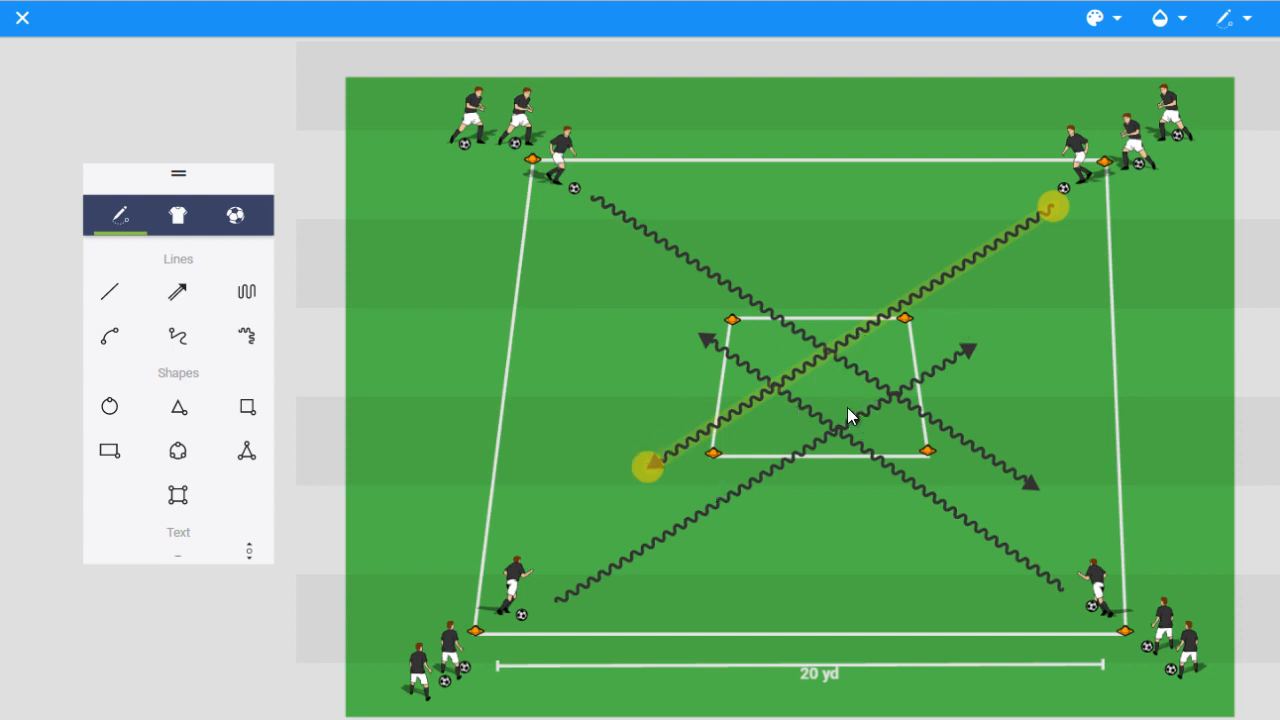
mouse_move(840, 398)
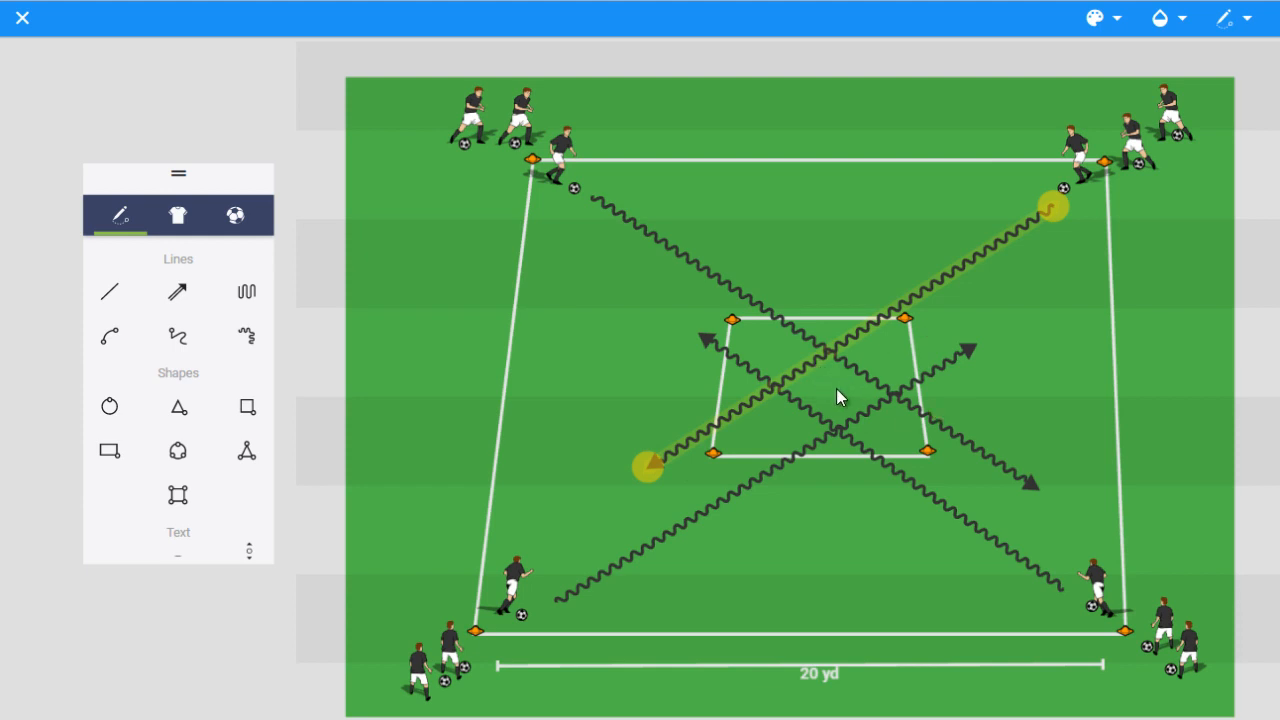
mouse_move(875, 365)
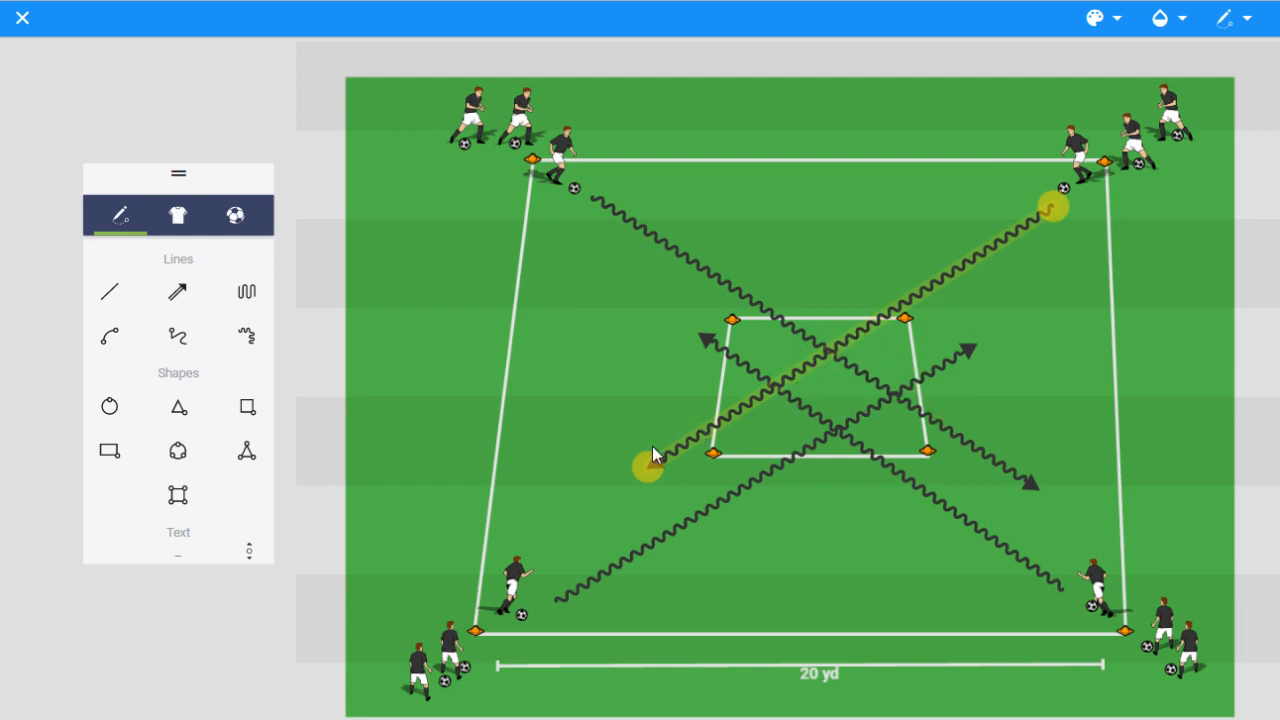
Step: End the top-left arrow at the inner square, extend the top-right arrow inside, and redirect one toward the bottom-right corner
left_click_drag(650, 470, 875, 335)
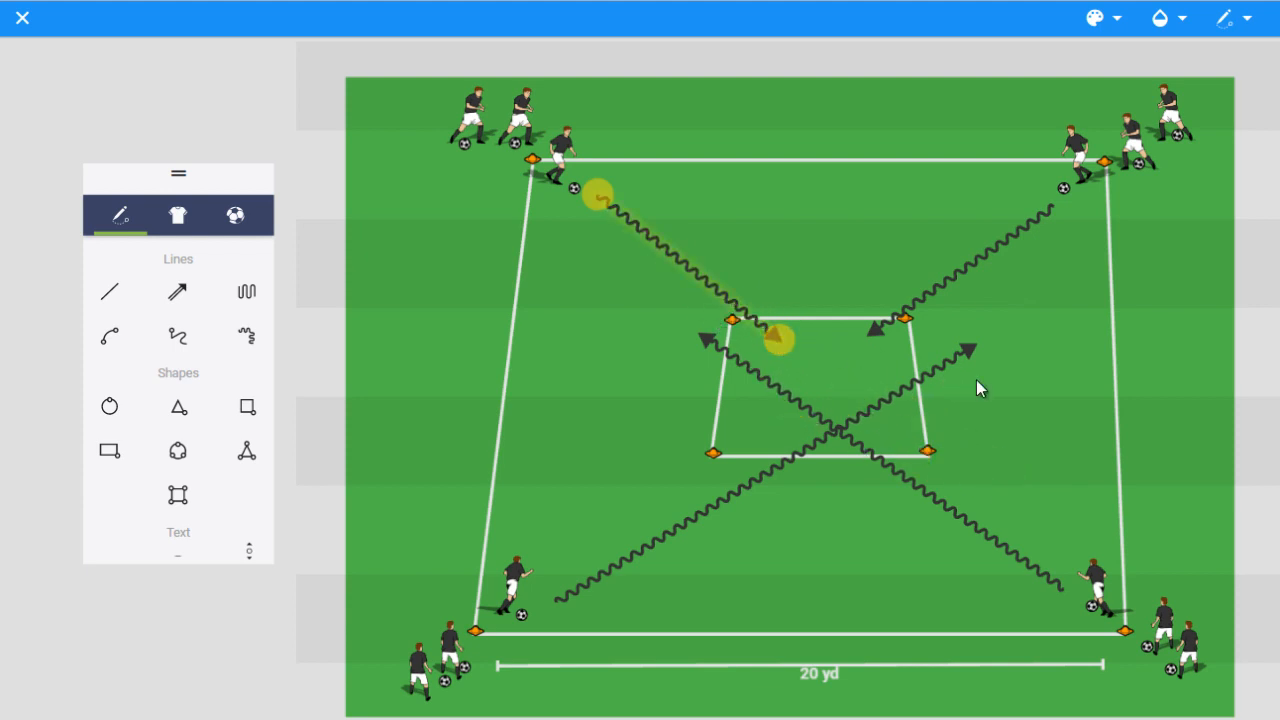
mouse_move(838, 342)
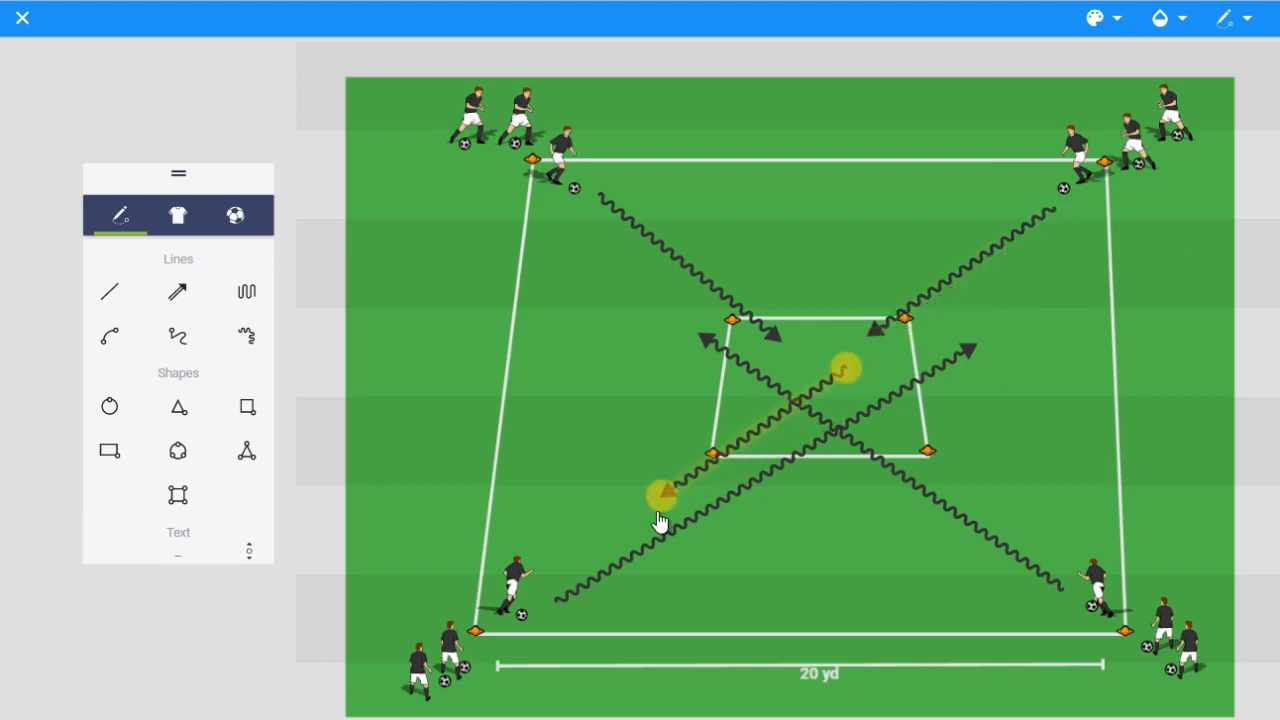
left_click_drag(660, 495, 1030, 610)
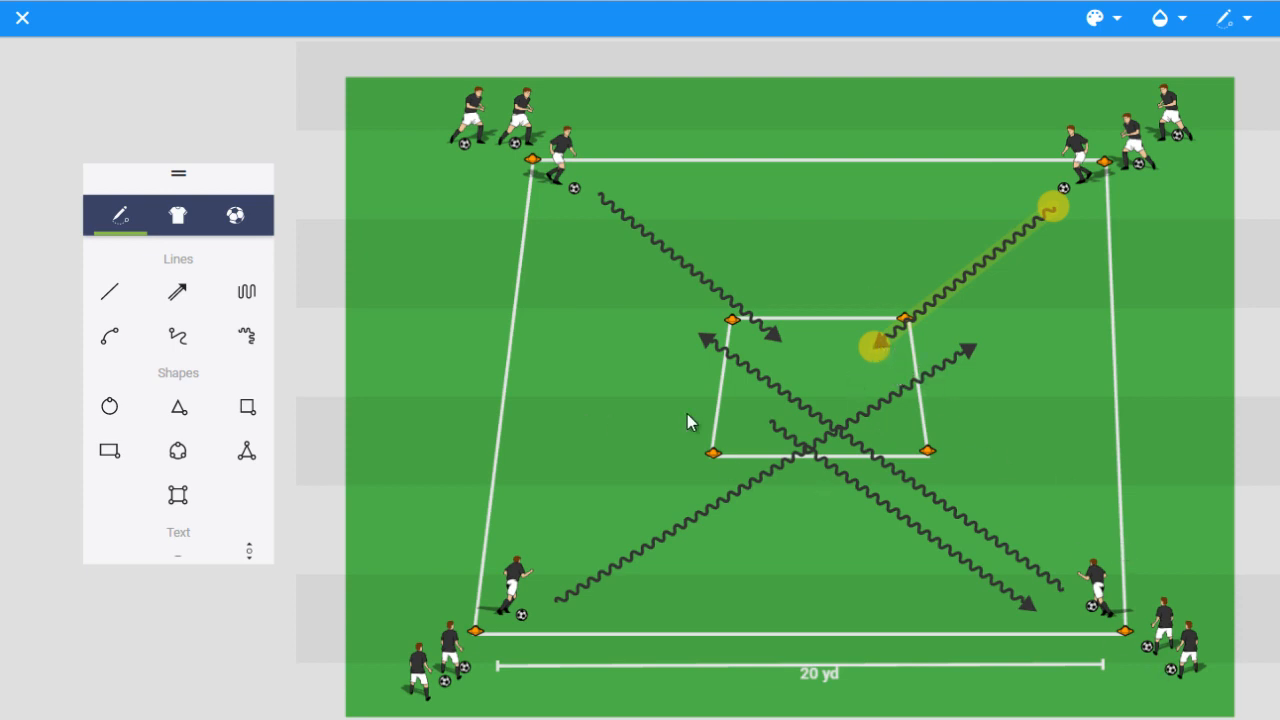
mouse_move(730, 305)
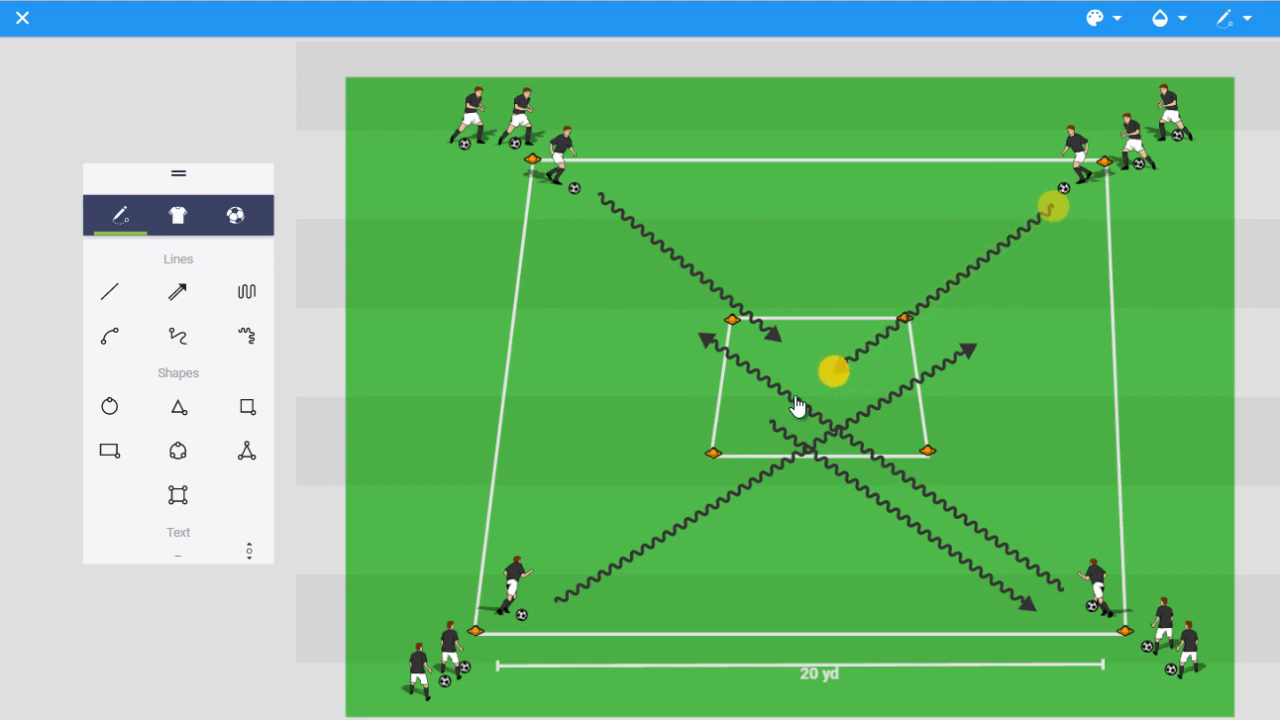
left_click_drag(835, 370, 775, 405)
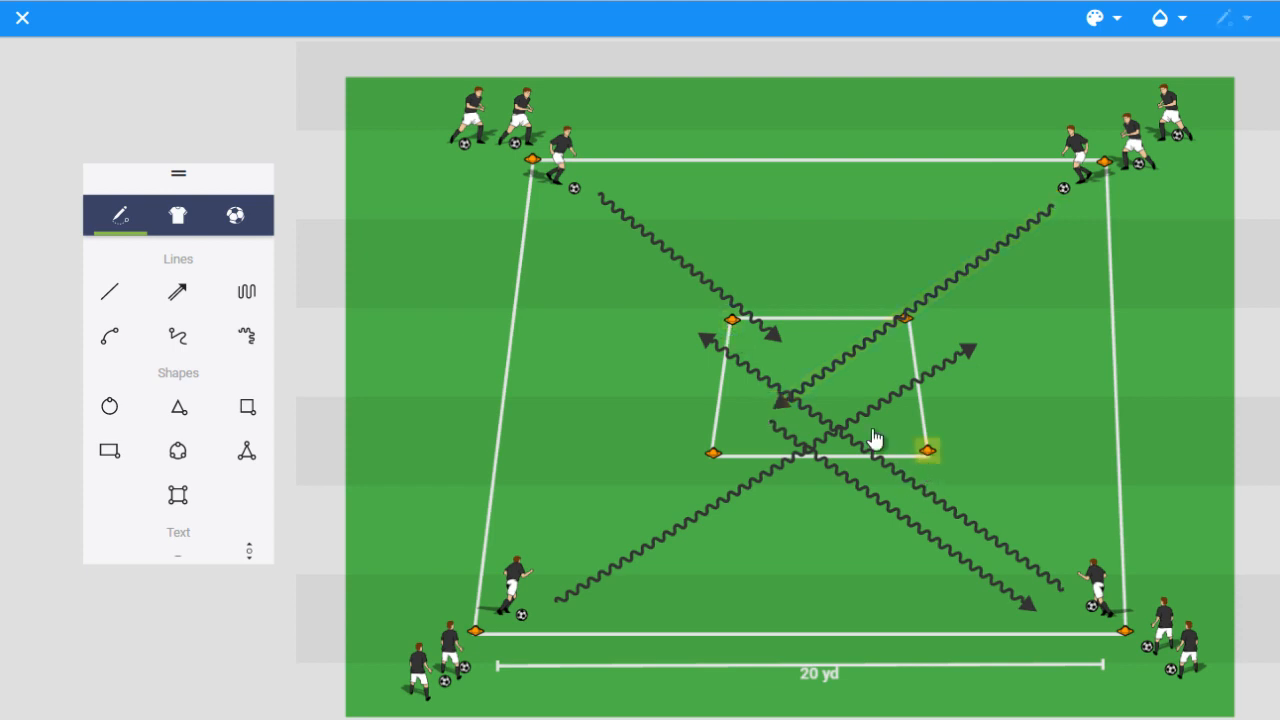
mouse_move(770, 348)
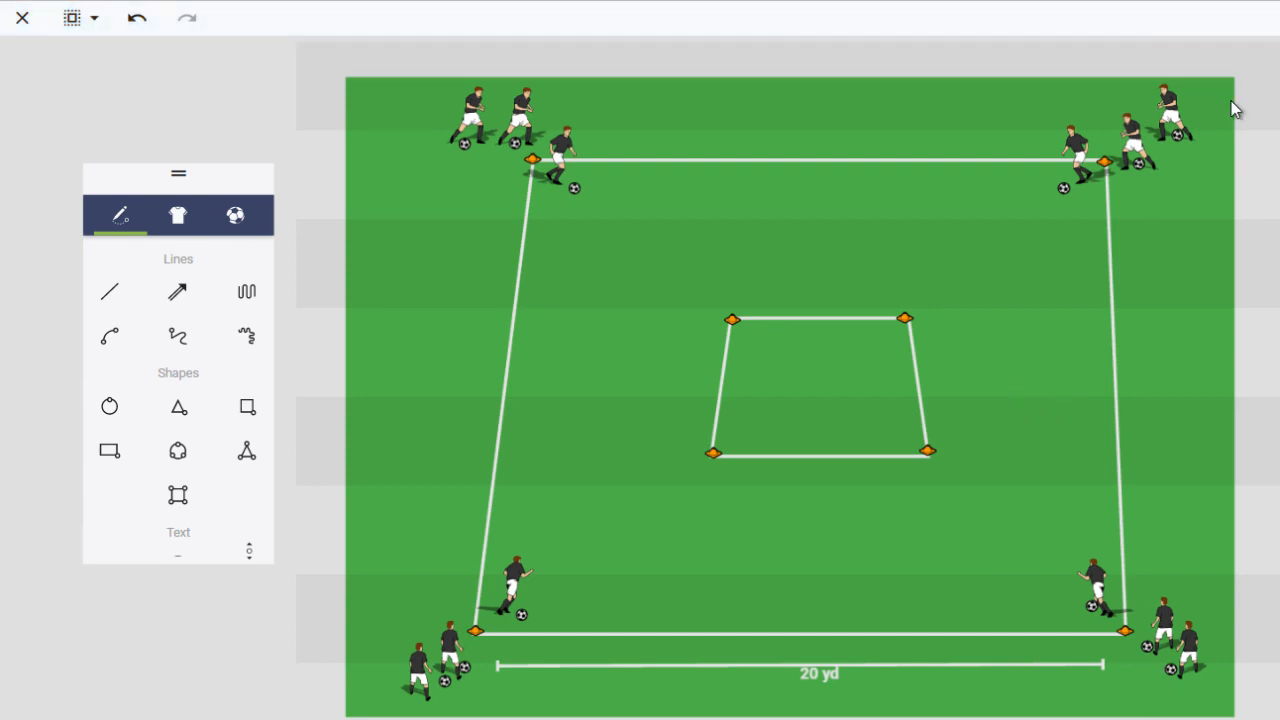
mouse_move(947, 358)
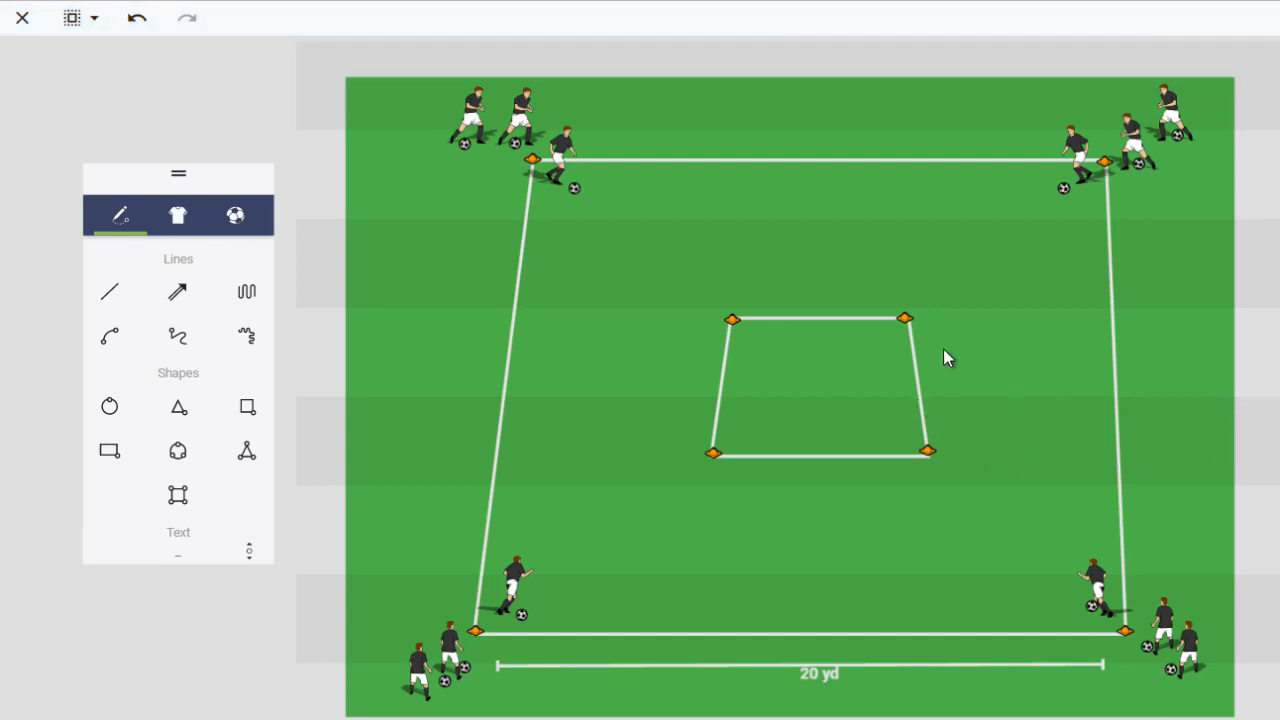
mouse_move(922, 460)
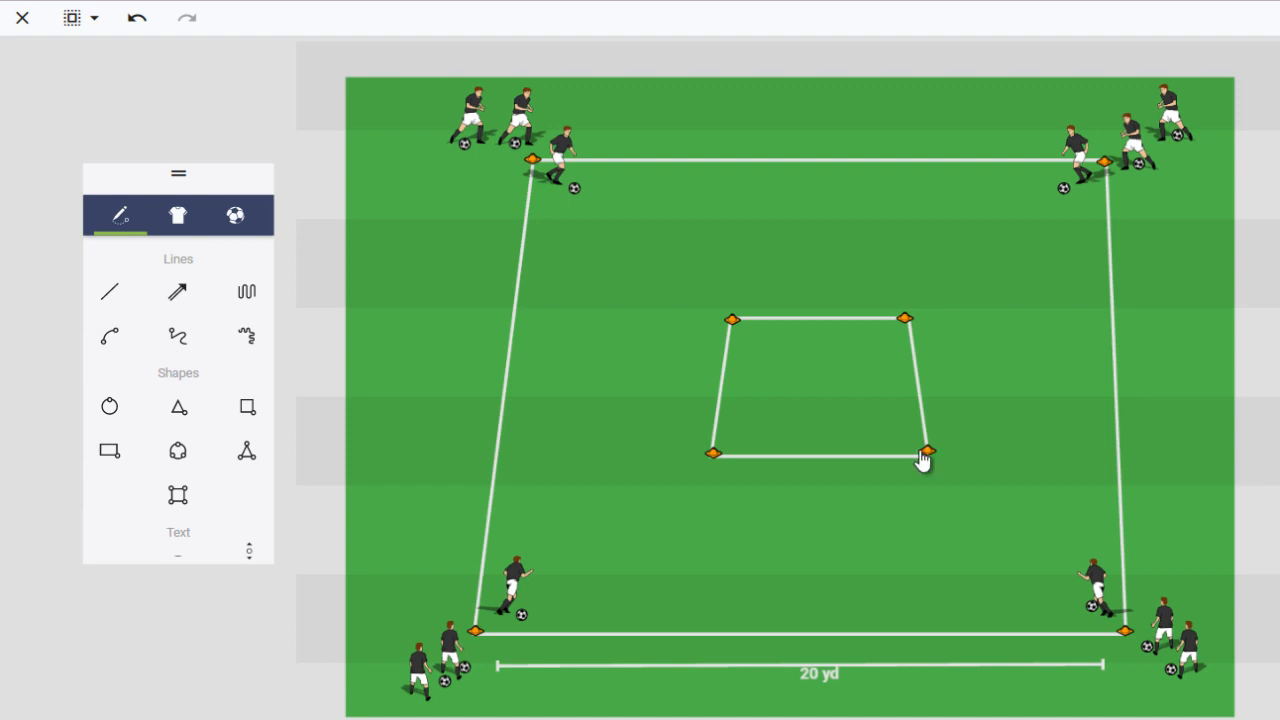
mouse_move(870, 518)
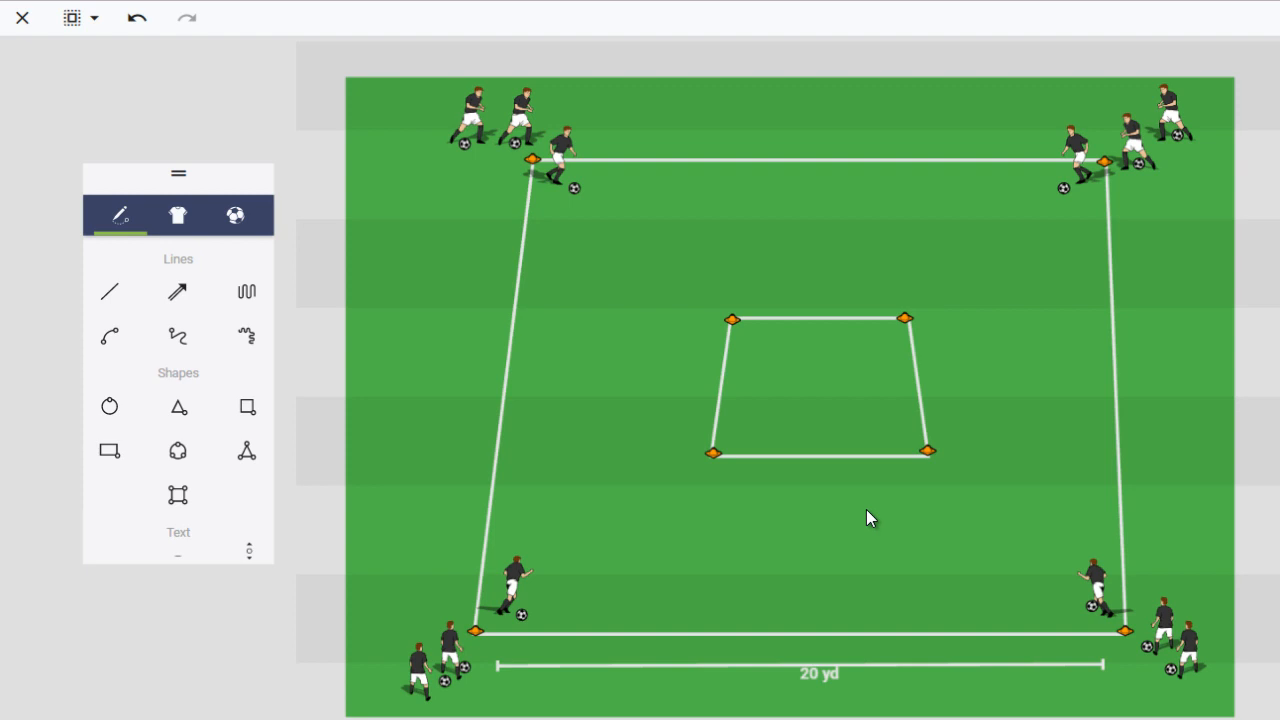
mouse_move(837, 226)
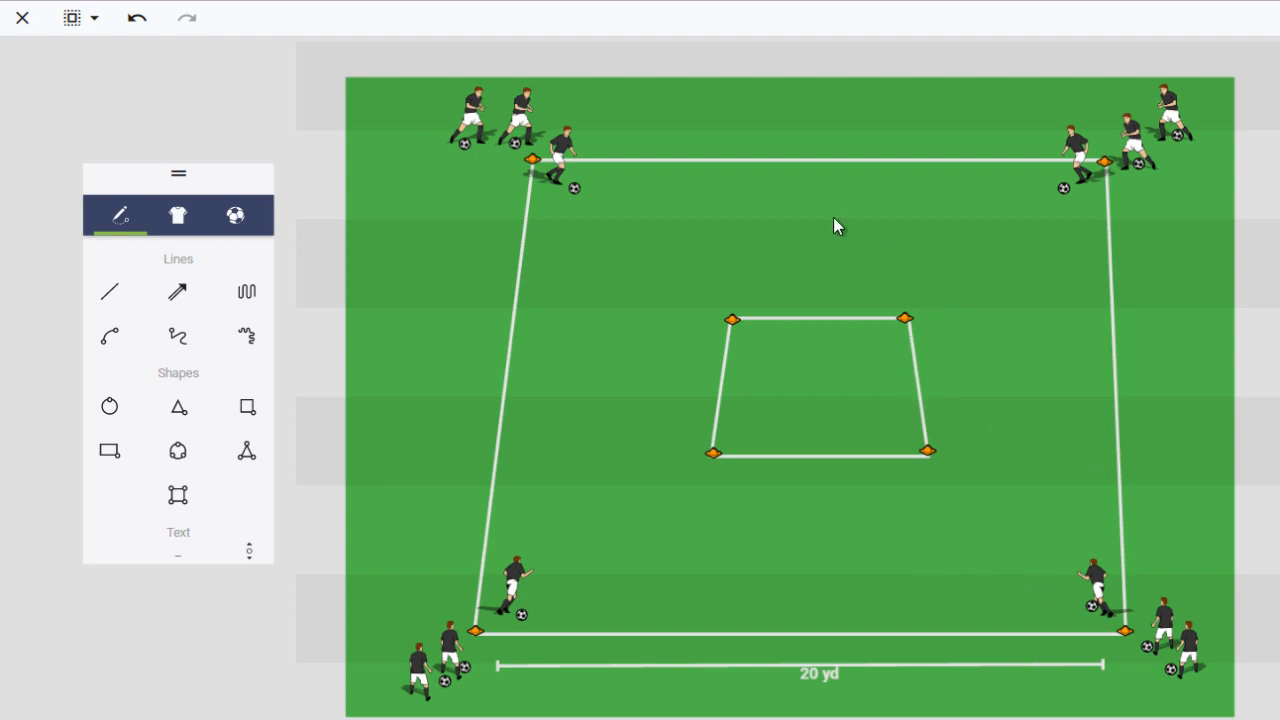
mouse_move(763, 348)
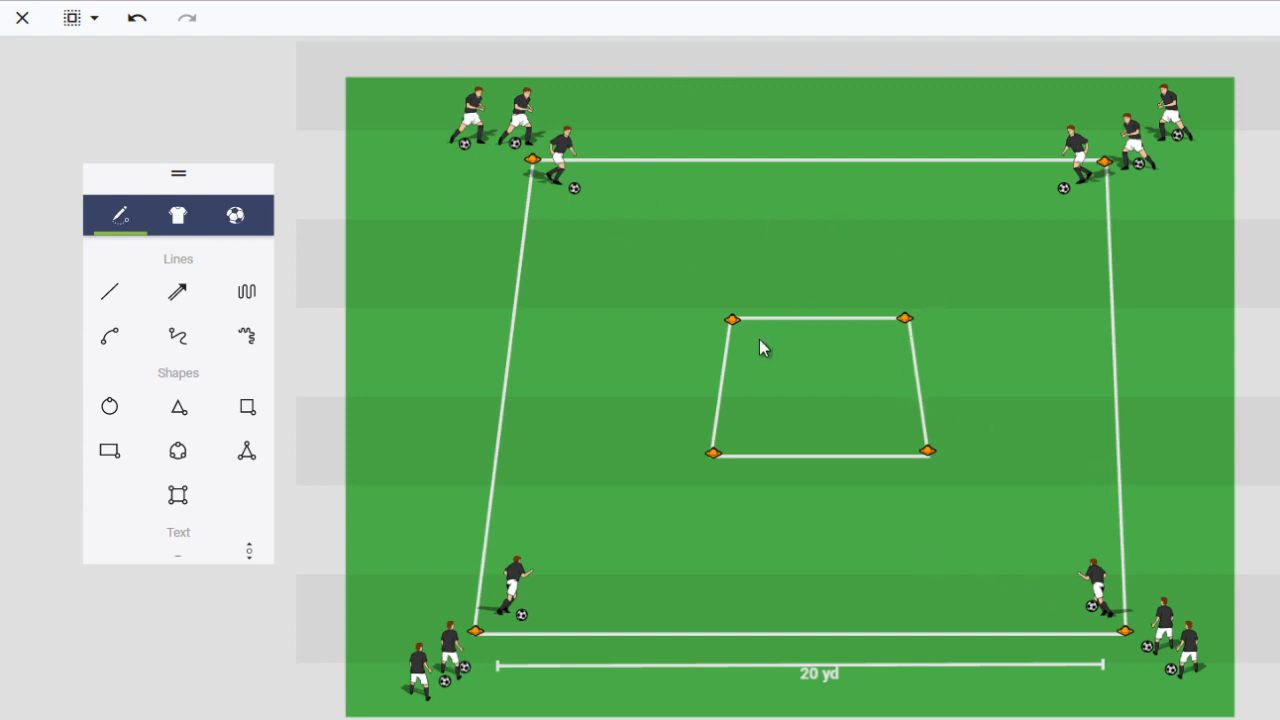
mouse_move(975, 570)
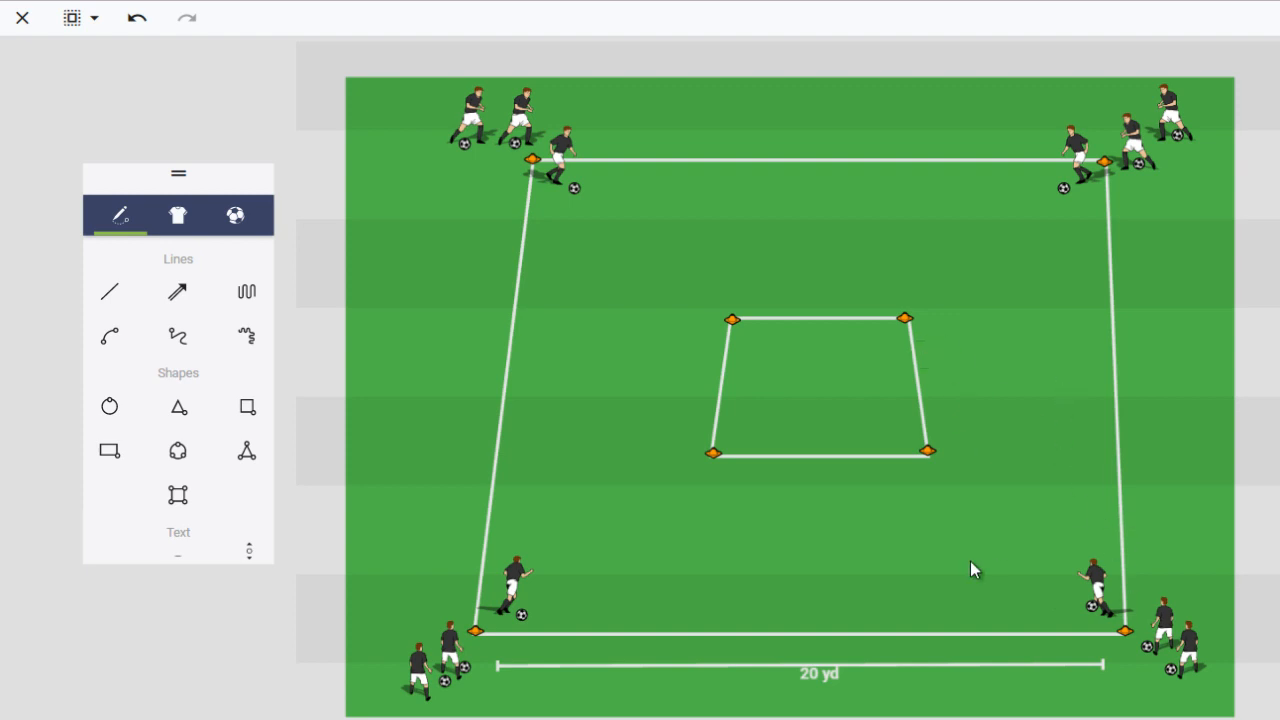
mouse_move(1040, 305)
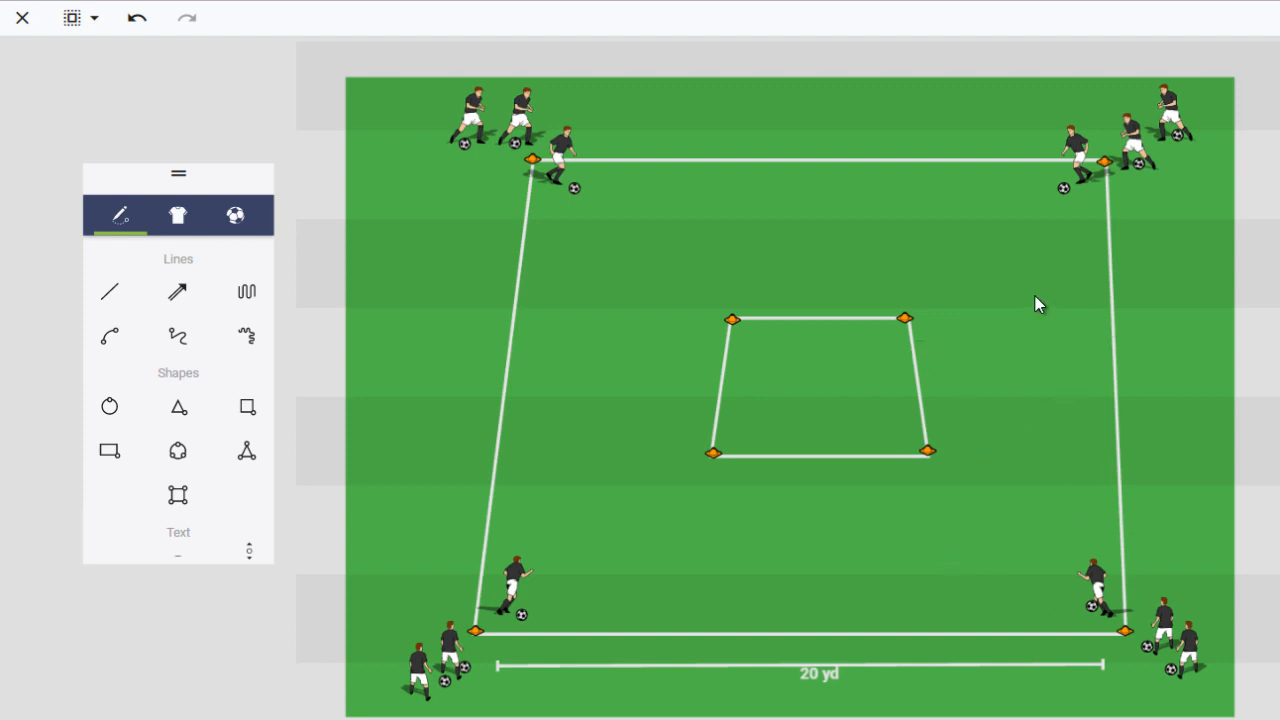
mouse_move(1055, 313)
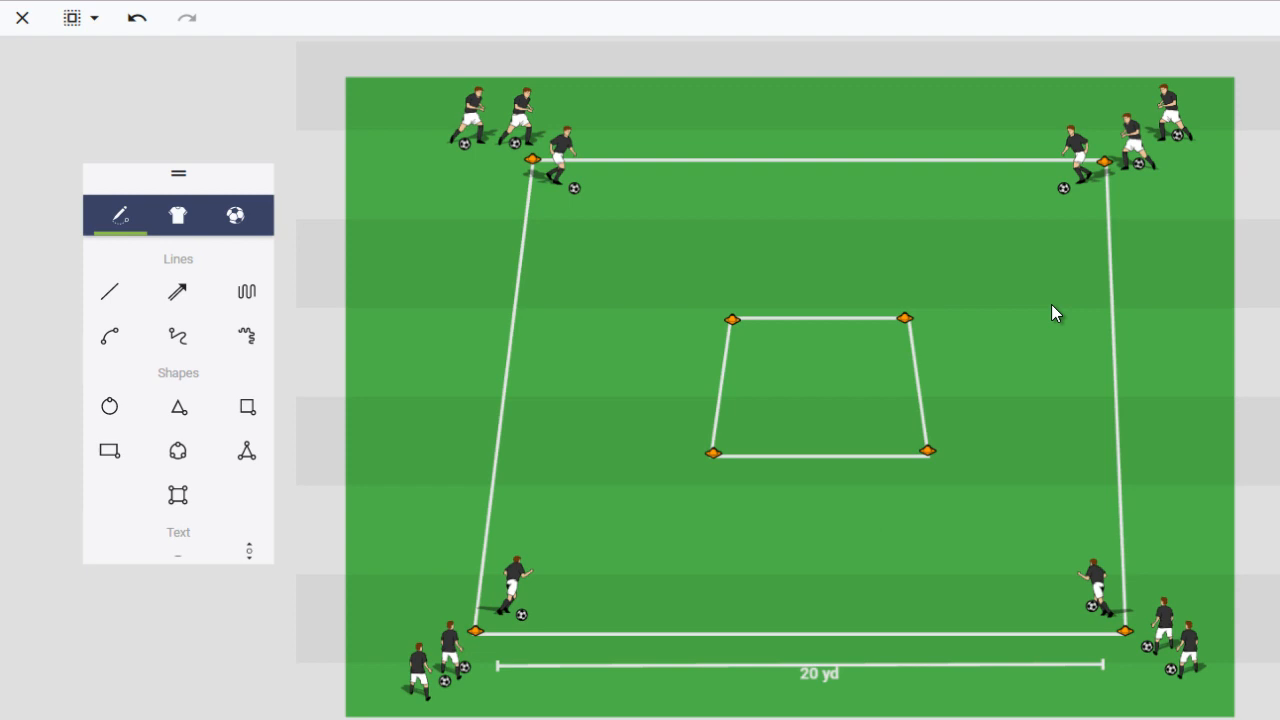